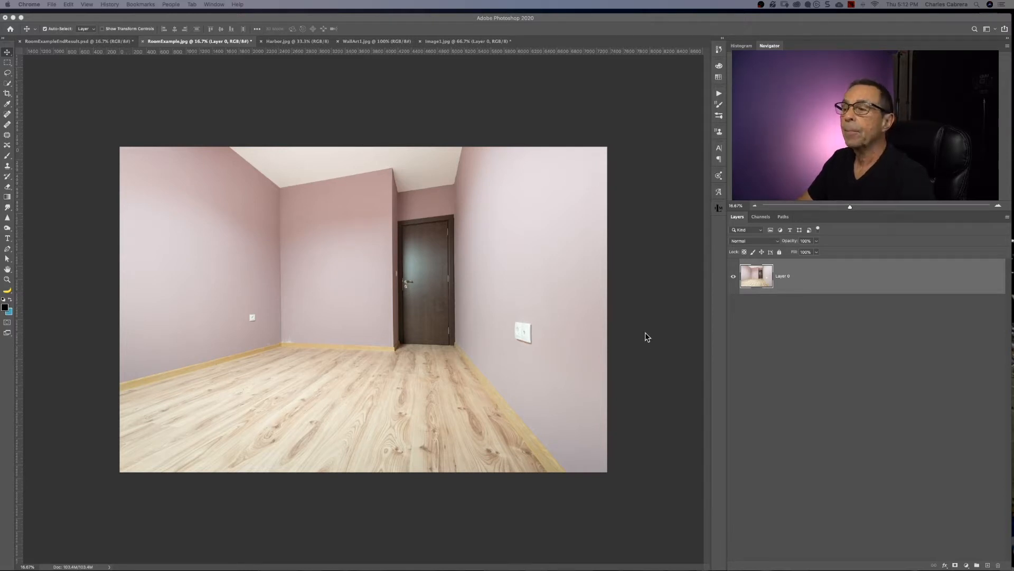
mouse_move(619, 245)
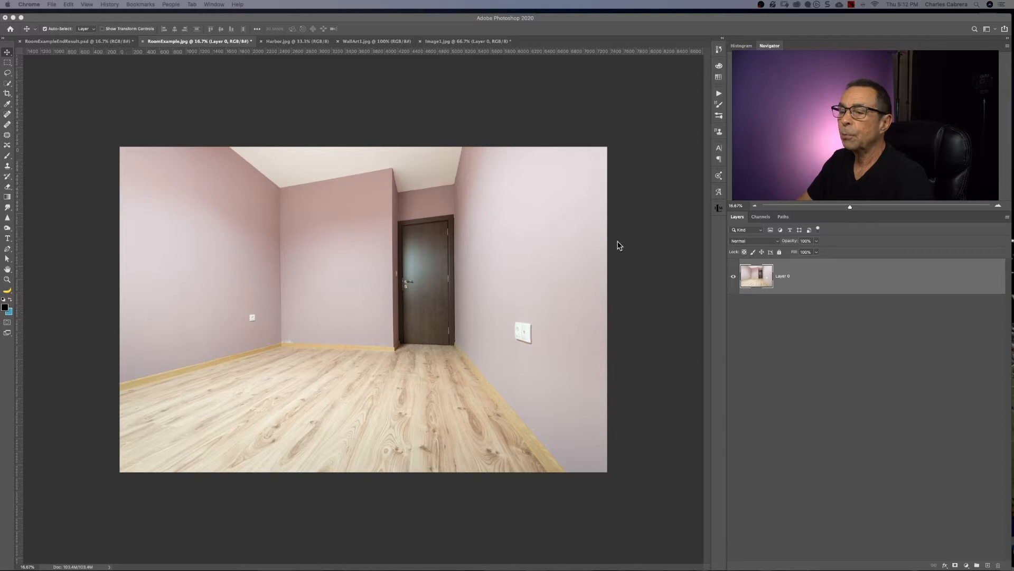
mouse_move(648, 278)
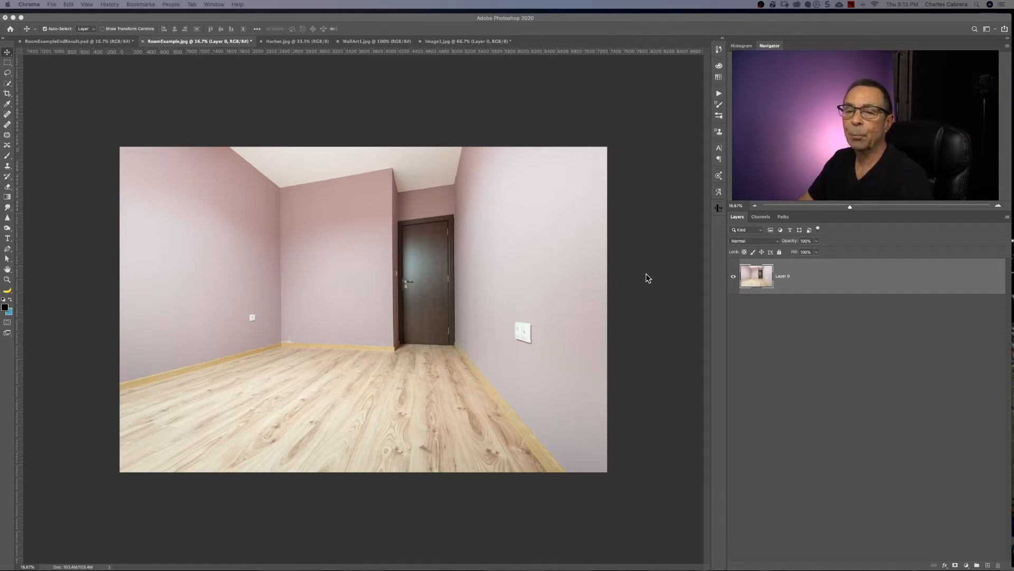
Step: Select all of the Harbor.jpg image, then come back to the RoomExample.jpg document
click(298, 42)
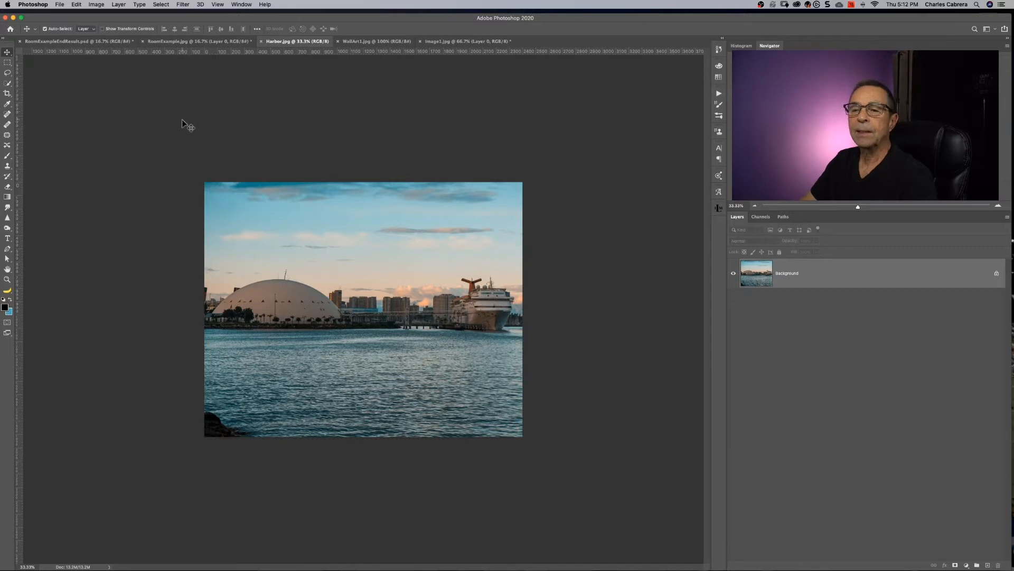
mouse_move(320, 240)
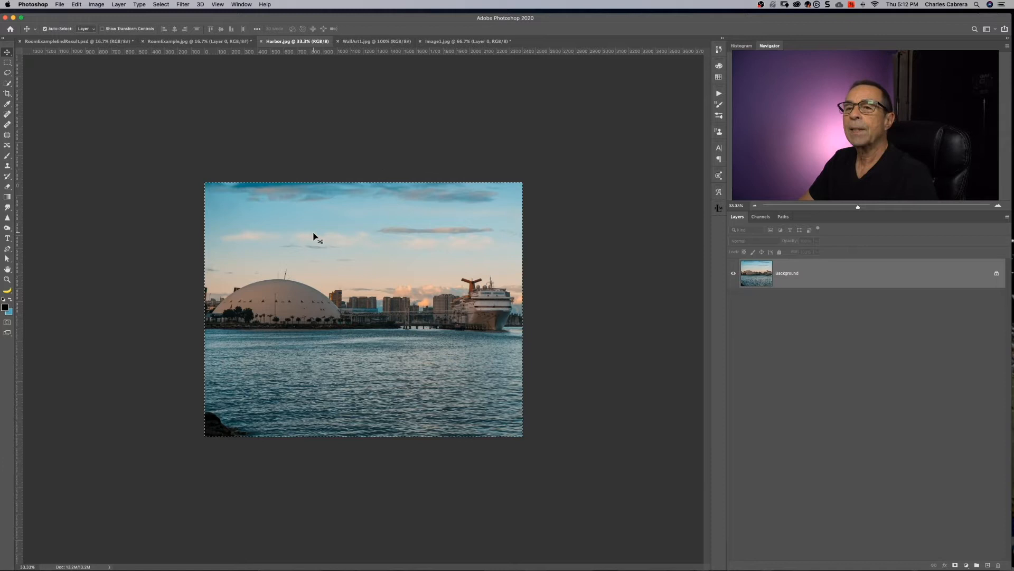
click(194, 41)
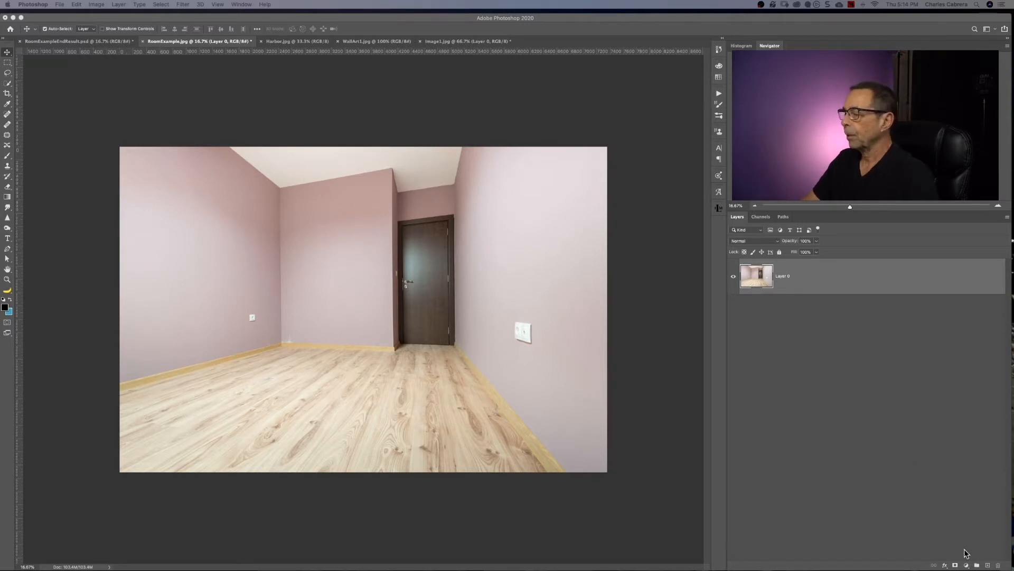
Step: Add a new blank layer above the room photo's layer
click(183, 4)
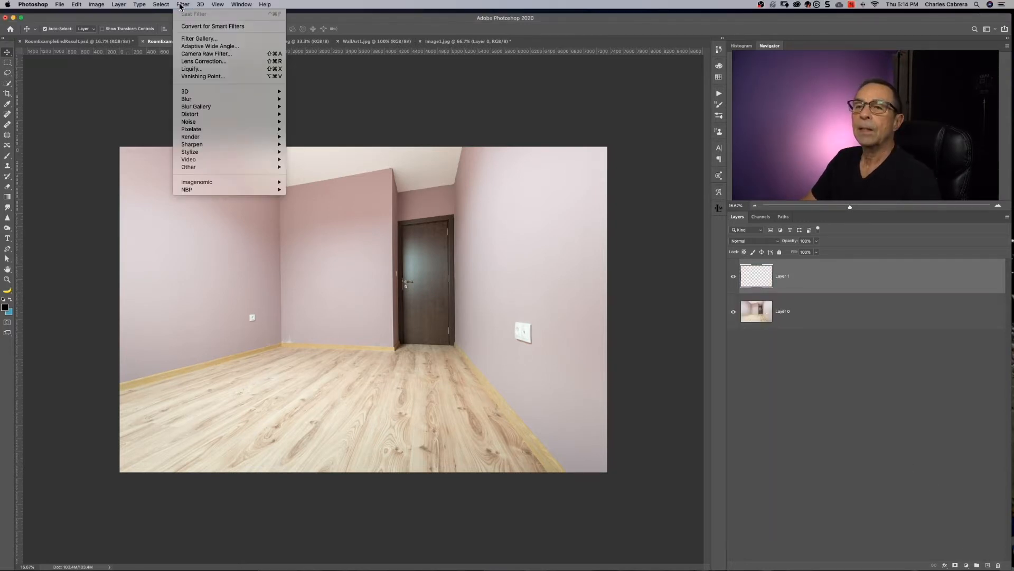
mouse_move(203, 77)
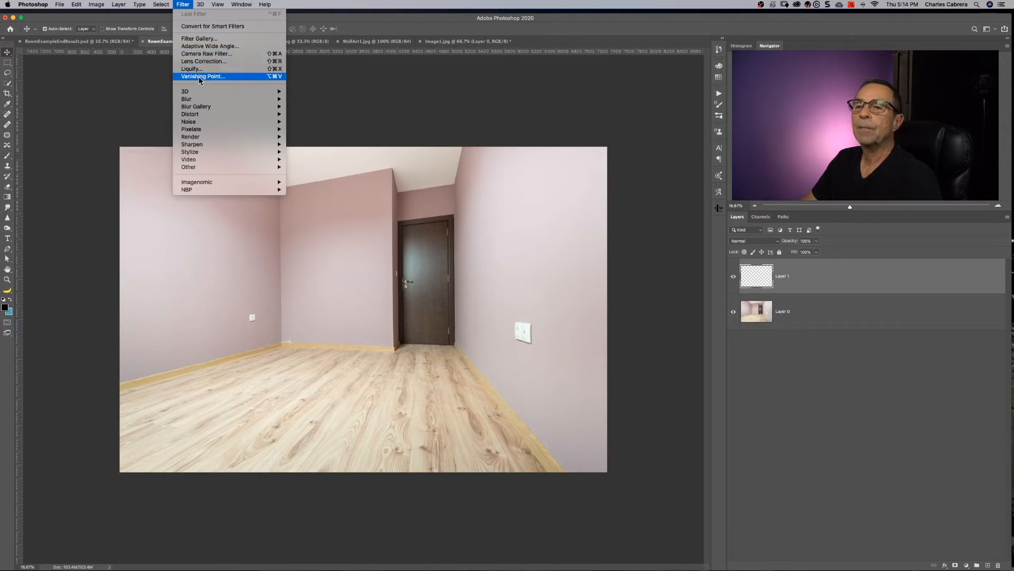
Step: Launch Filter > Vanishing Point on the room photo
click(203, 77)
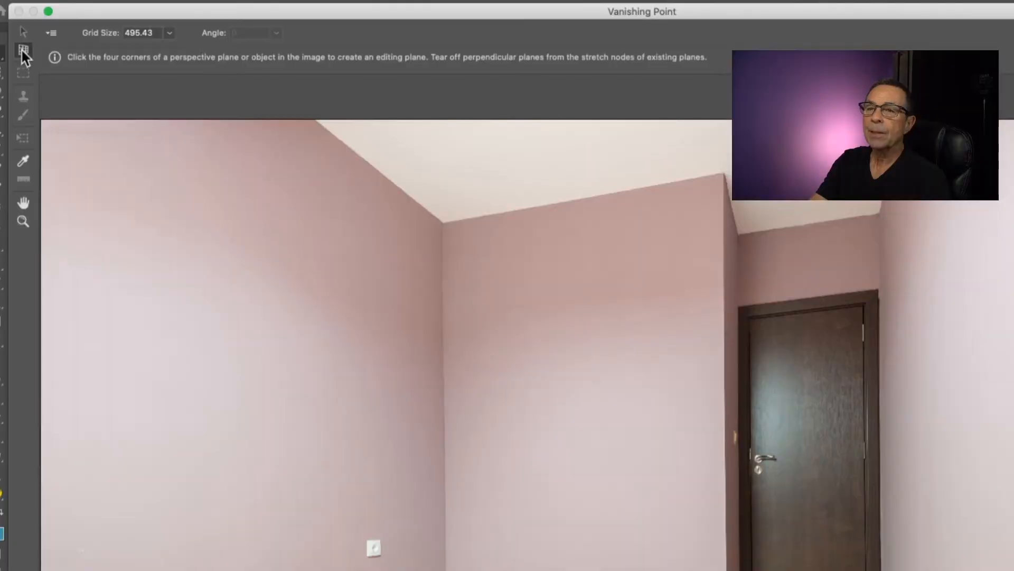
mouse_move(24, 50)
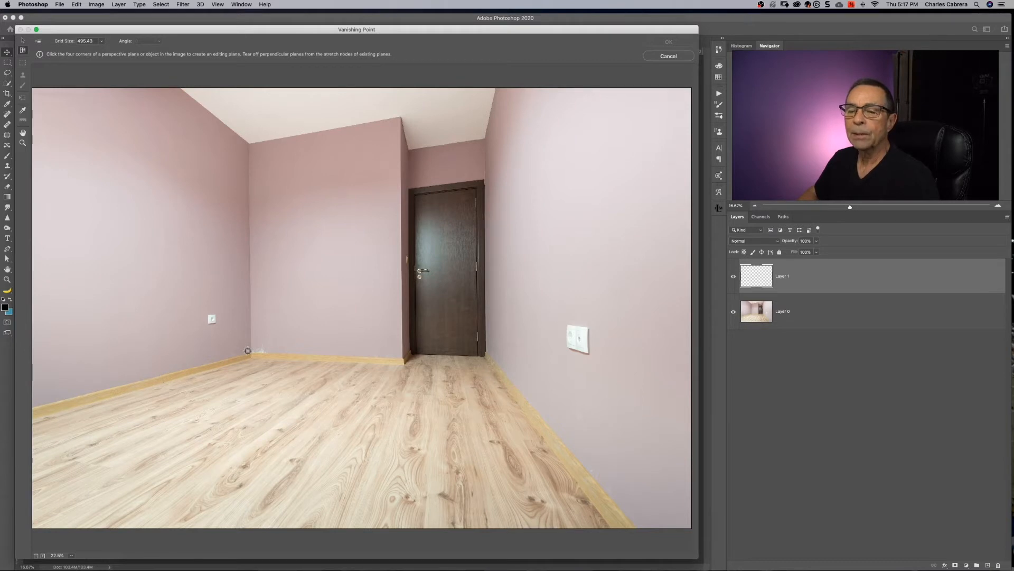
mouse_move(34, 405)
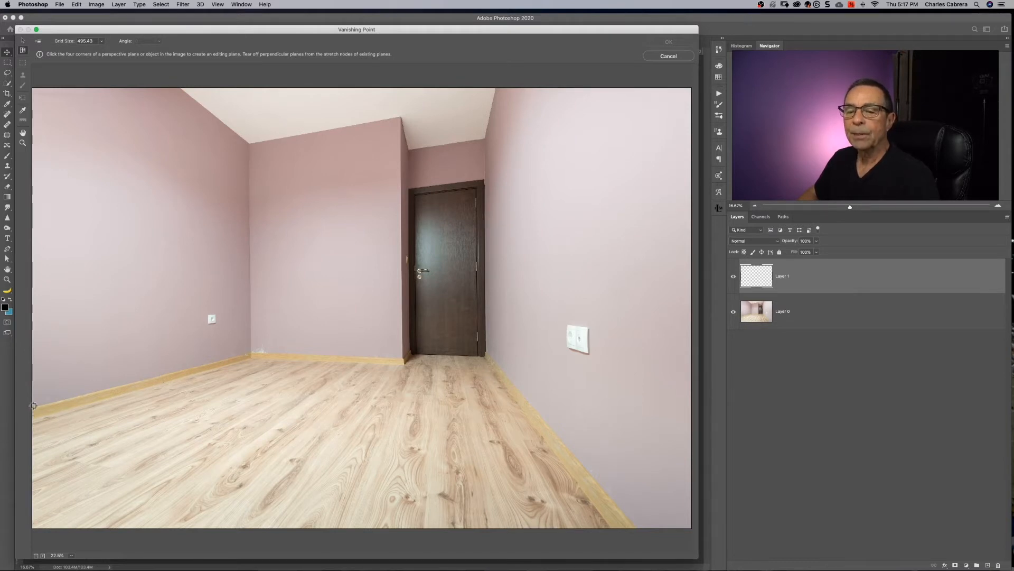
mouse_move(505, 367)
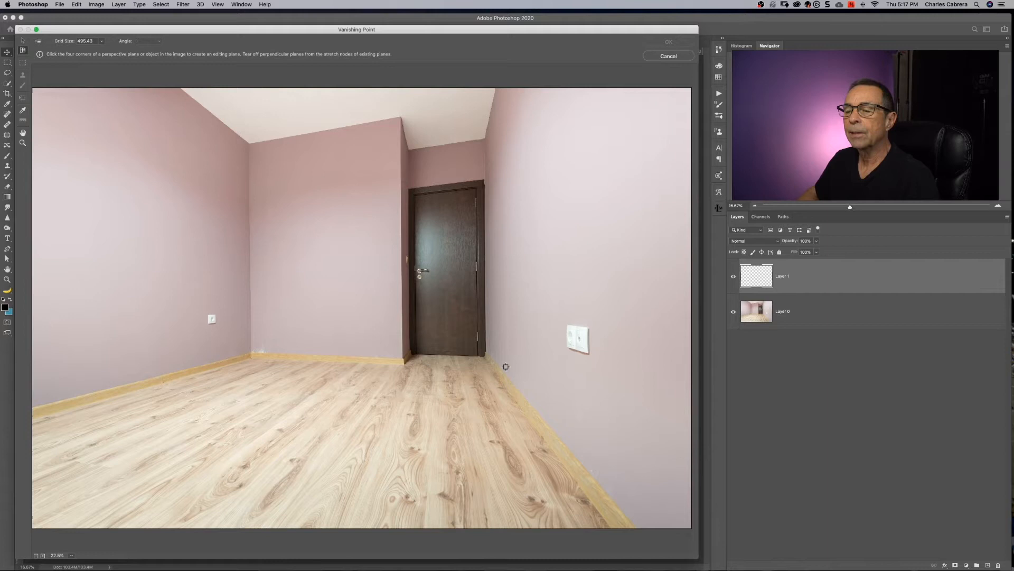
mouse_move(528, 374)
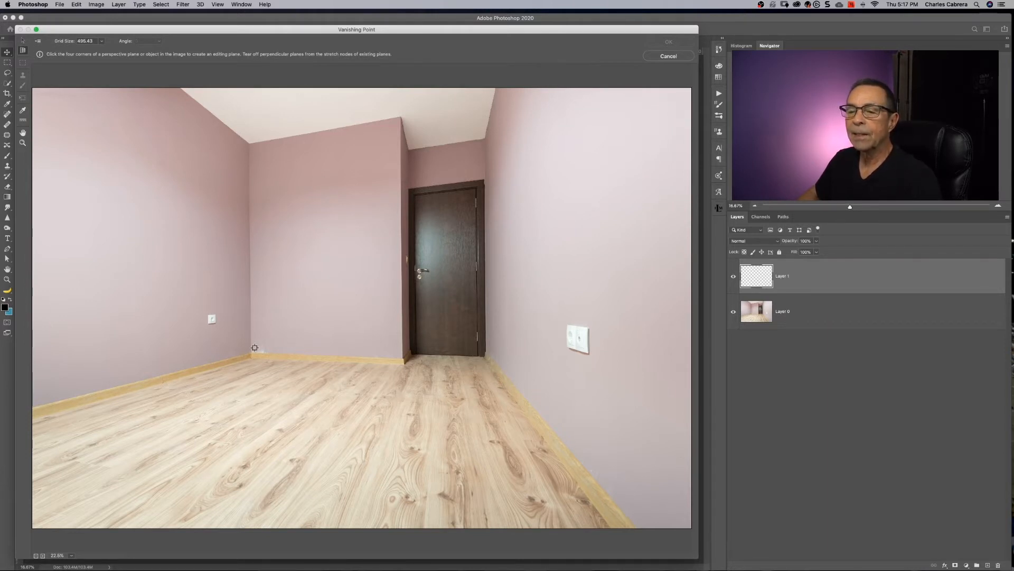
Step: Place the first corner of the left-wall perspective plane with the Create Plane tool
click(249, 350)
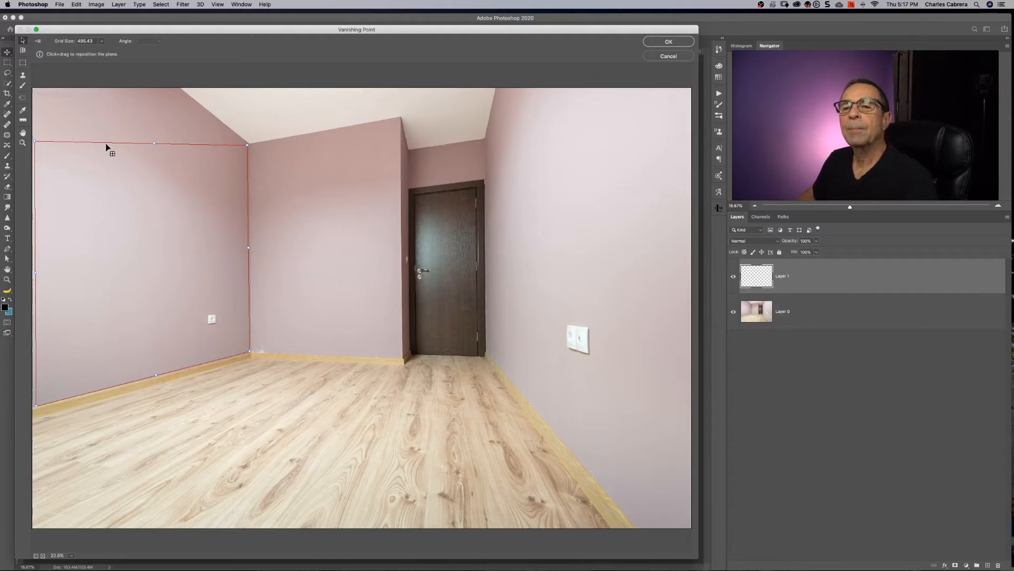
mouse_move(42, 148)
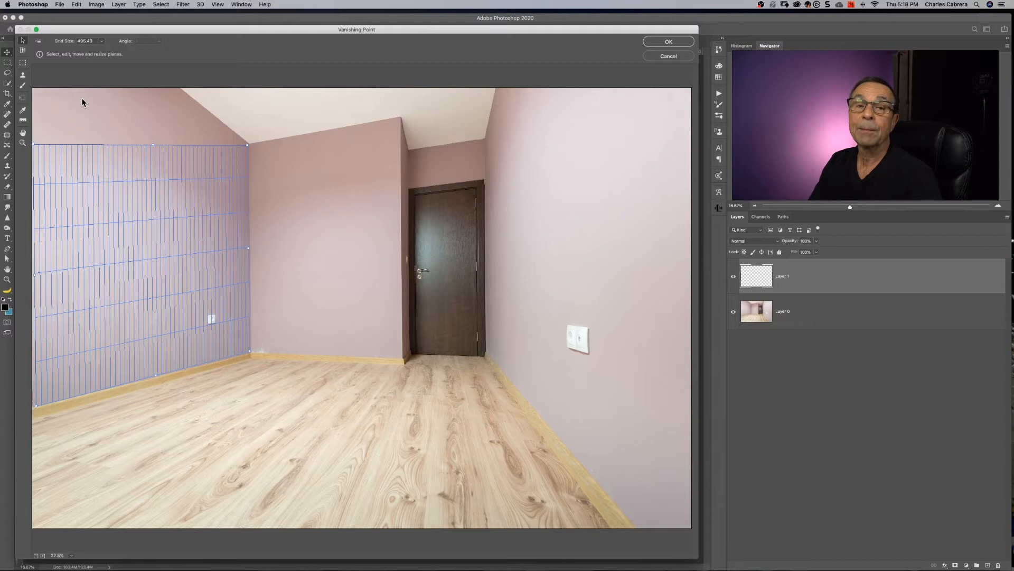
mouse_move(123, 132)
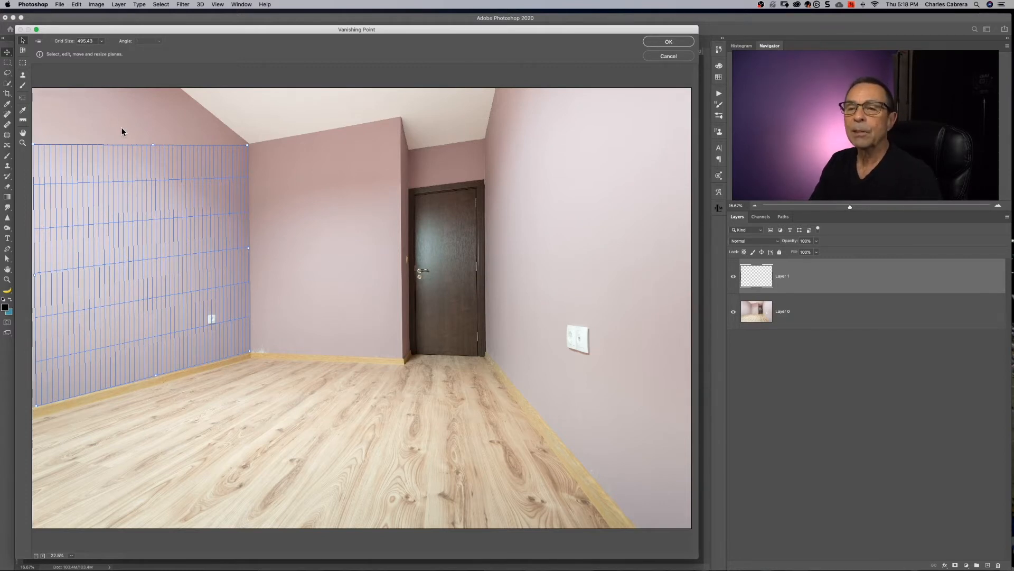
mouse_move(119, 129)
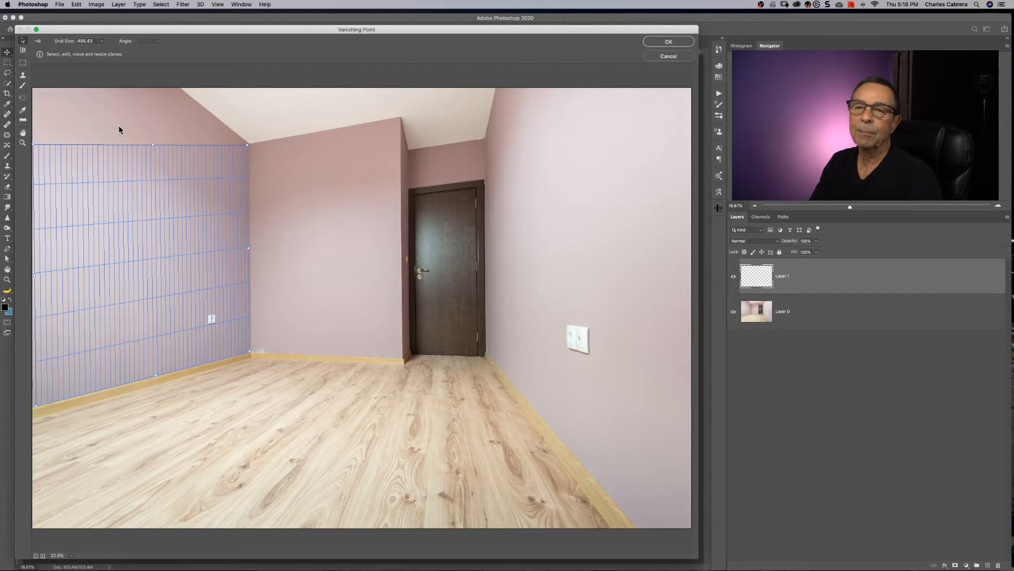
mouse_move(23, 51)
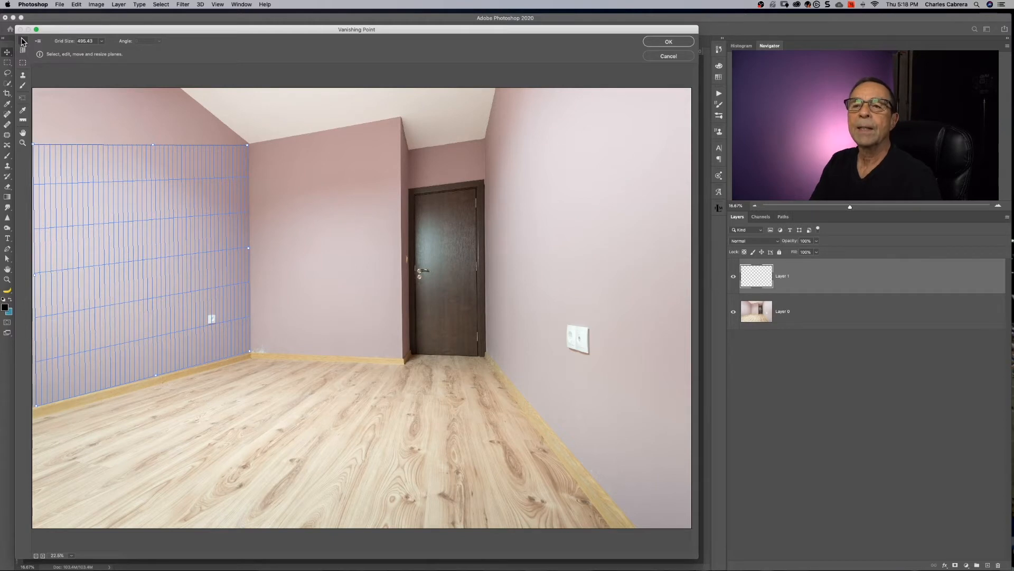
mouse_move(22, 40)
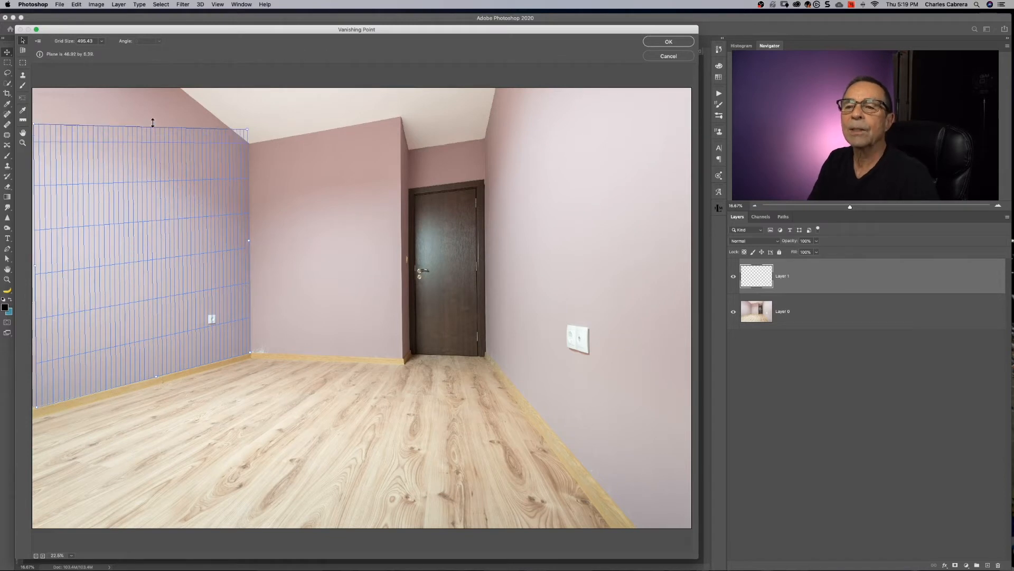
Step: Drag the plane's top middle handle so its top edge meets the wall top
drag(152, 123, 152, 140)
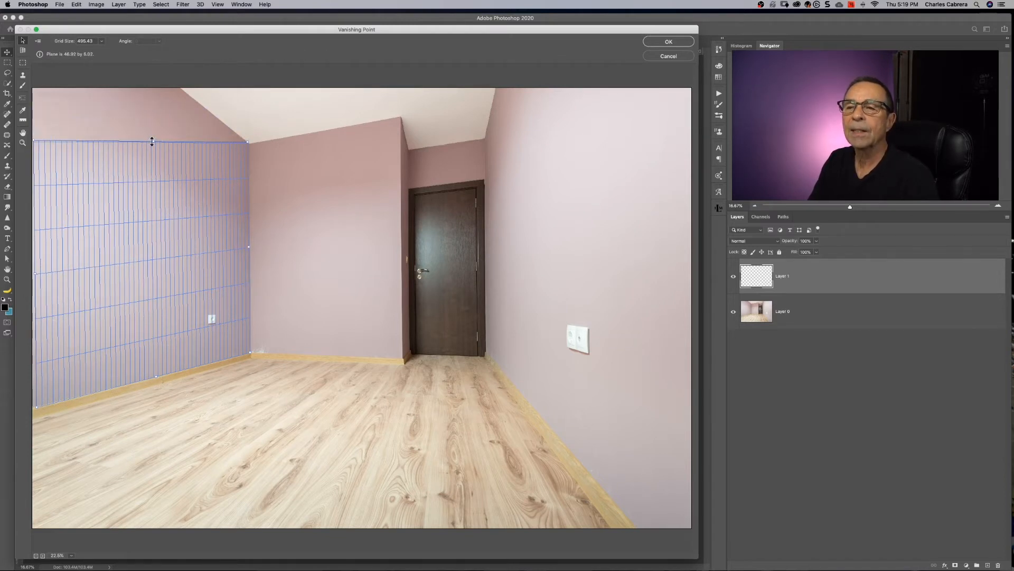
mouse_move(22, 41)
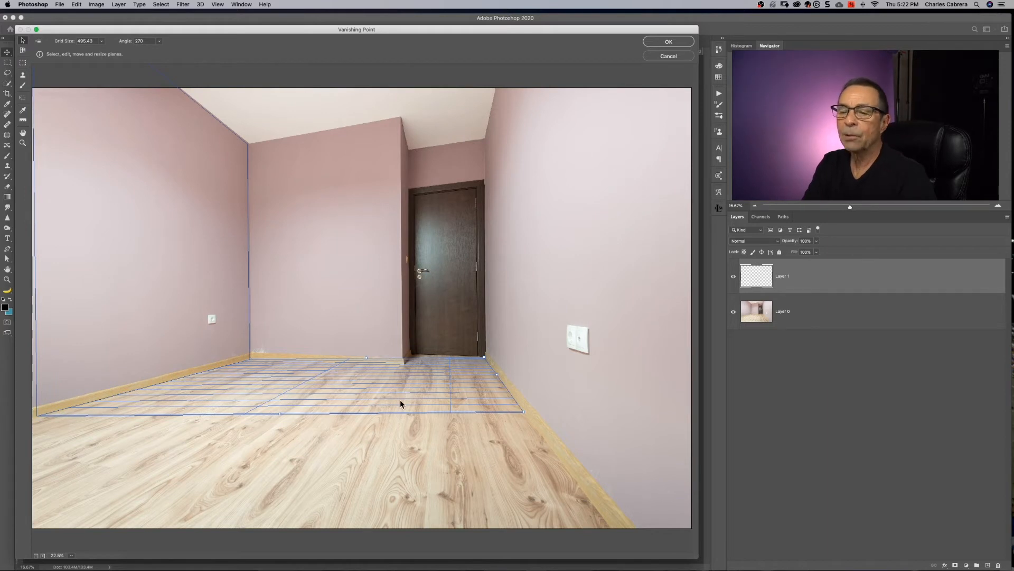
mouse_move(254, 373)
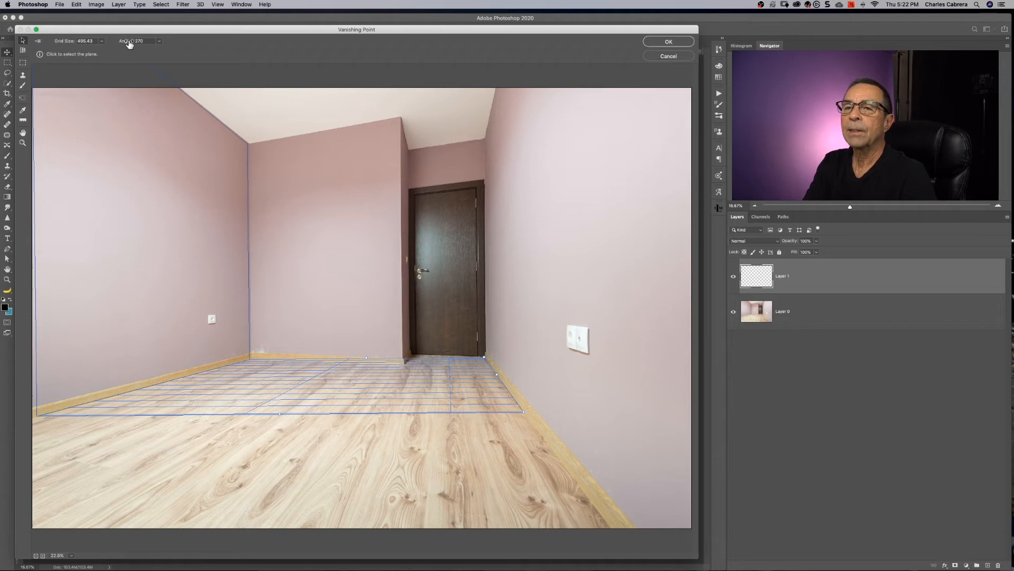
mouse_move(126, 41)
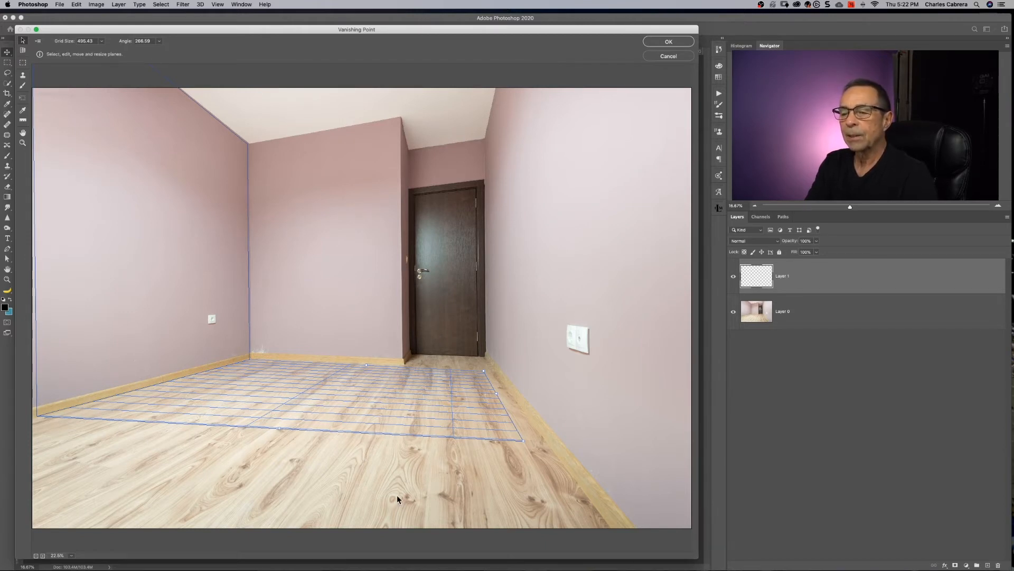
mouse_move(497, 393)
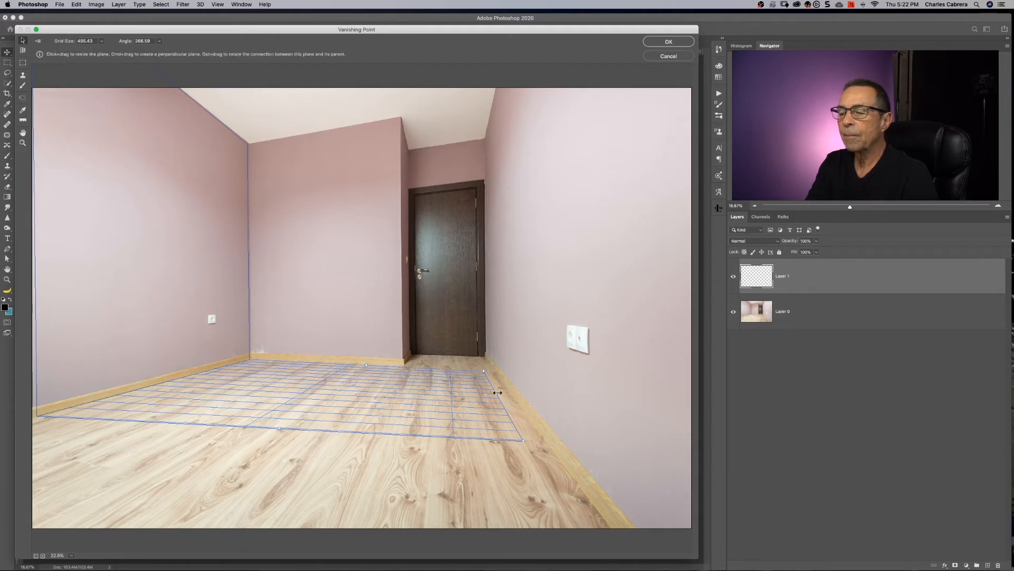
Step: Stretch the floor plane toward the right wall's baseboard, angle near 266.6
drag(484, 370, 489, 371)
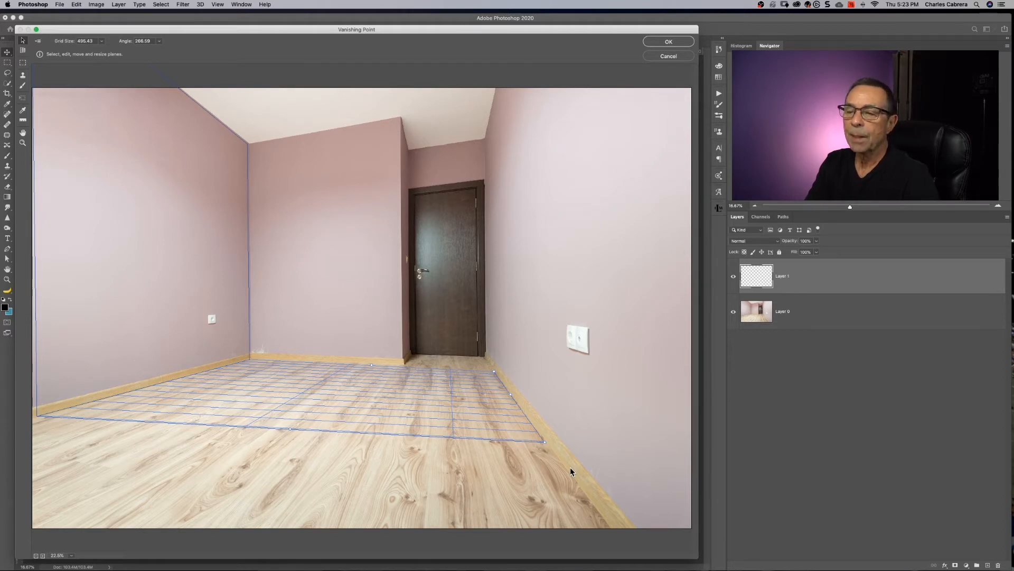
mouse_move(164, 191)
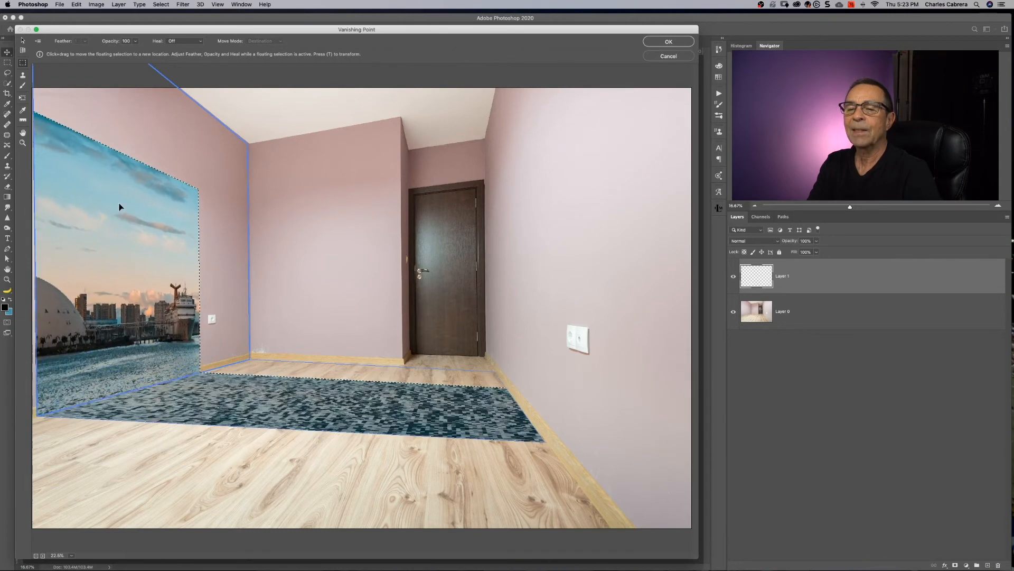
Step: Move the pasted harbor photo onto the left wall plane in perspective
drag(119, 259, 156, 195)
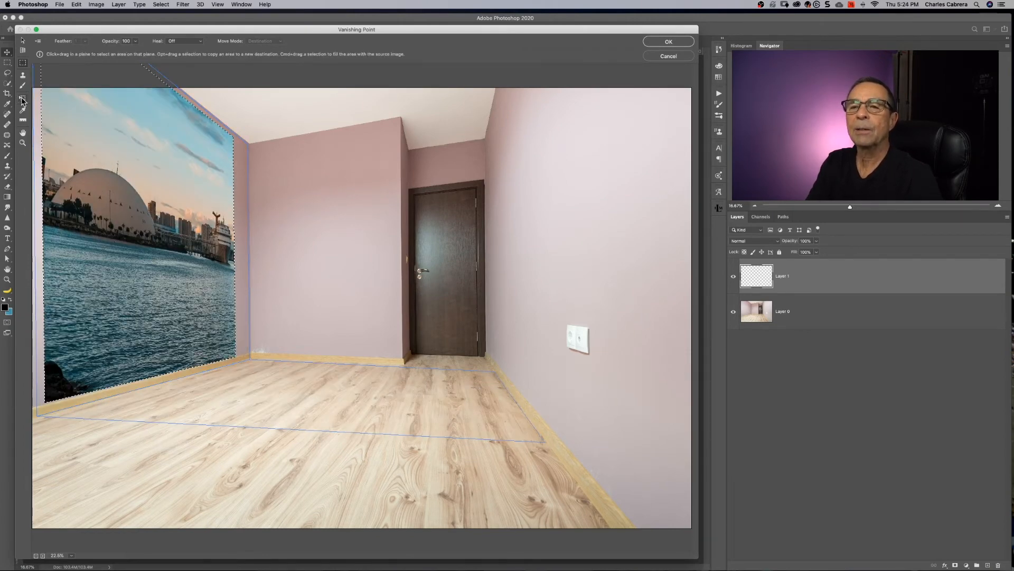
Step: Scale and move the harbor photo into a smaller picture hanging high on the left wall
click(23, 97)
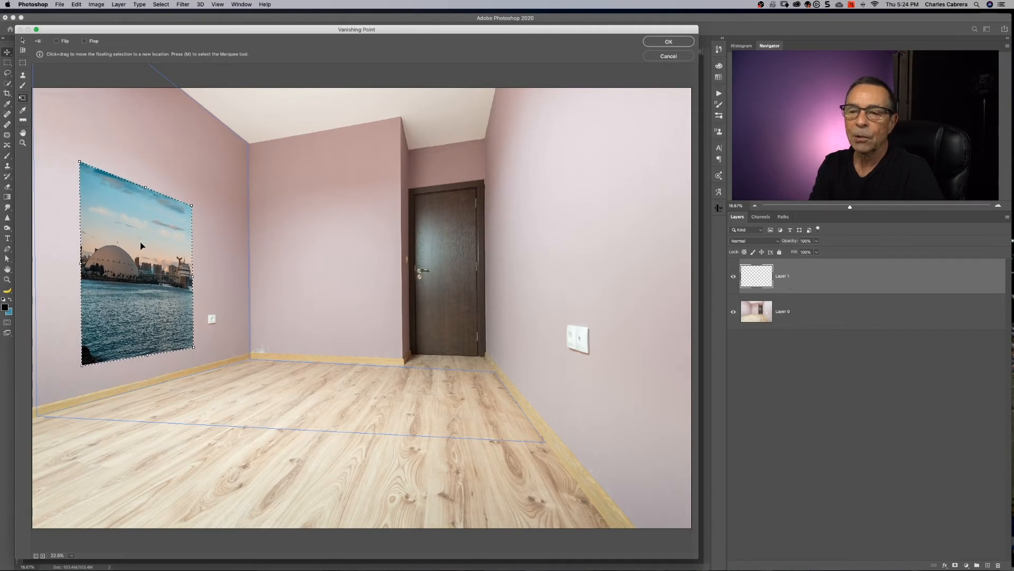
drag(140, 247, 161, 202)
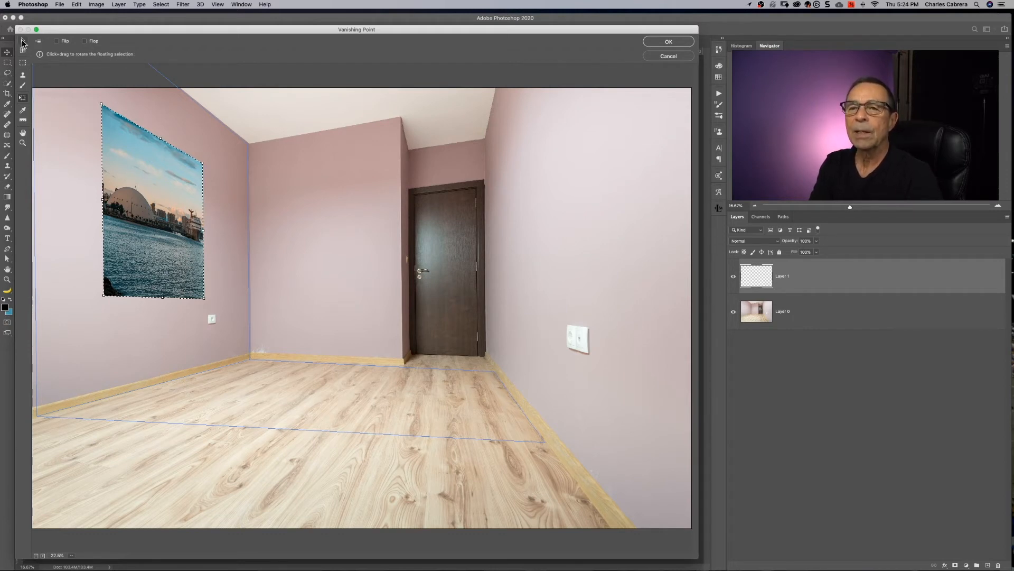
mouse_move(23, 42)
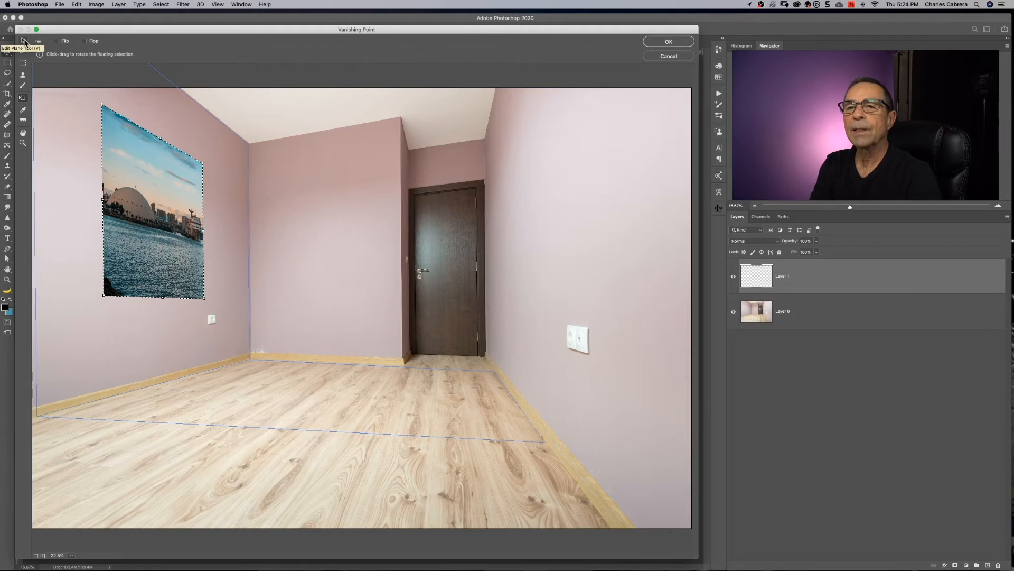
click(10, 41)
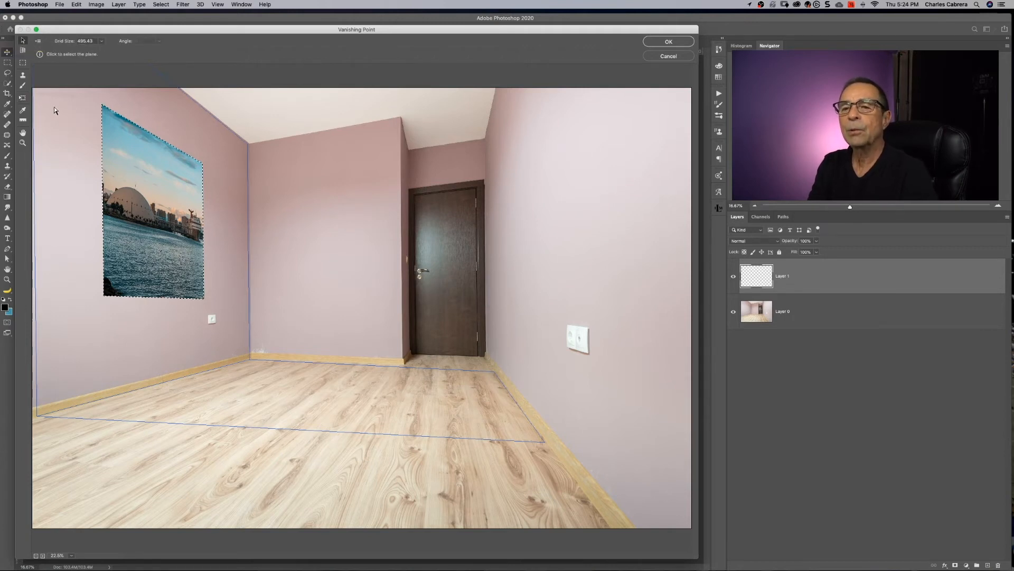
click(22, 52)
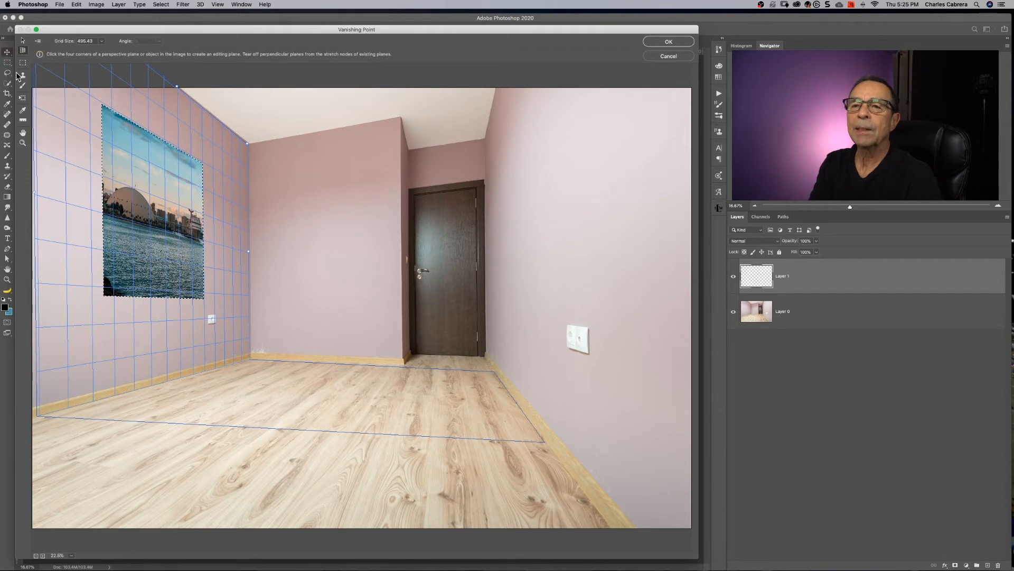
mouse_move(21, 97)
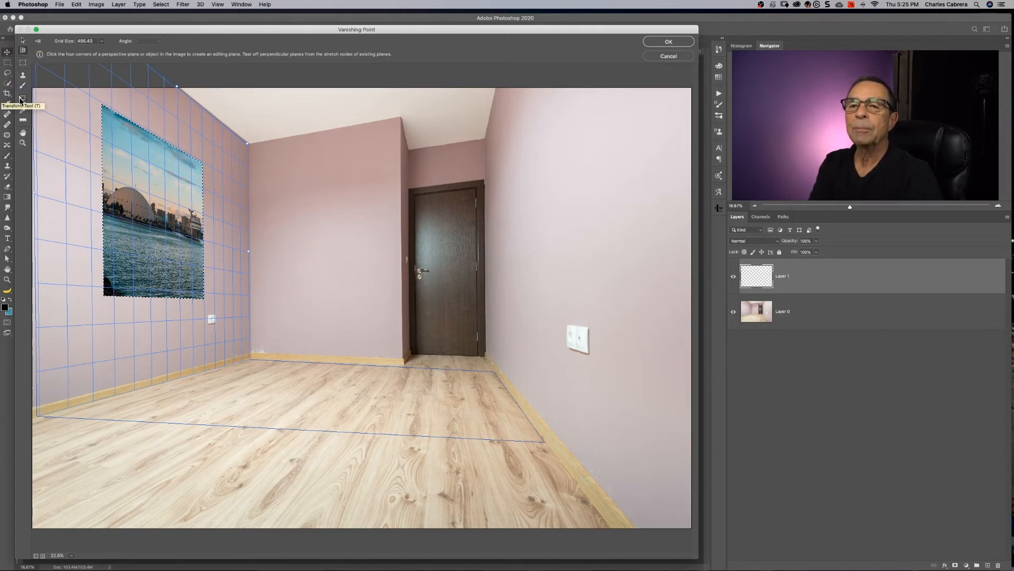
click(22, 63)
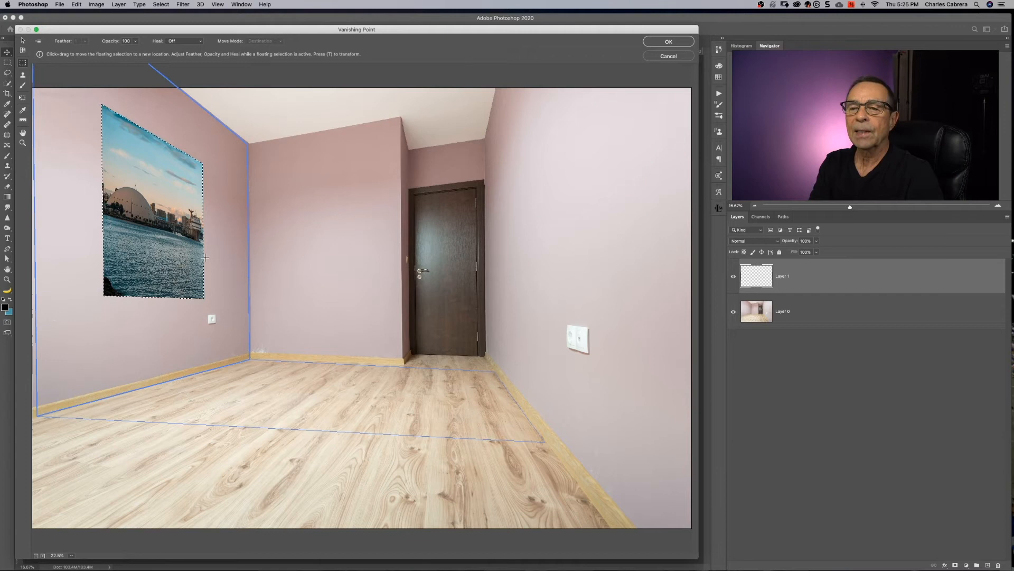
mouse_move(97, 206)
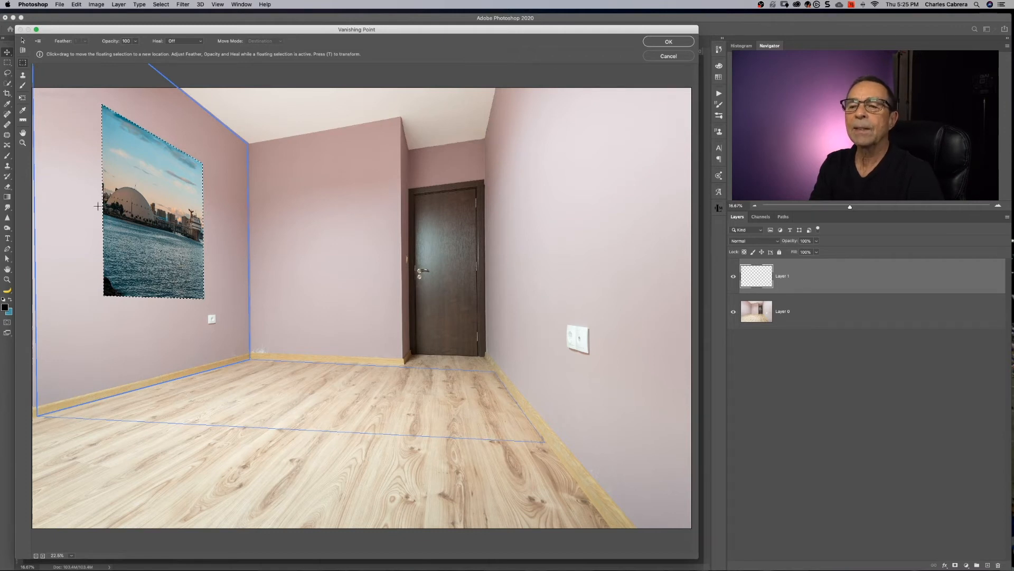
mouse_move(57, 80)
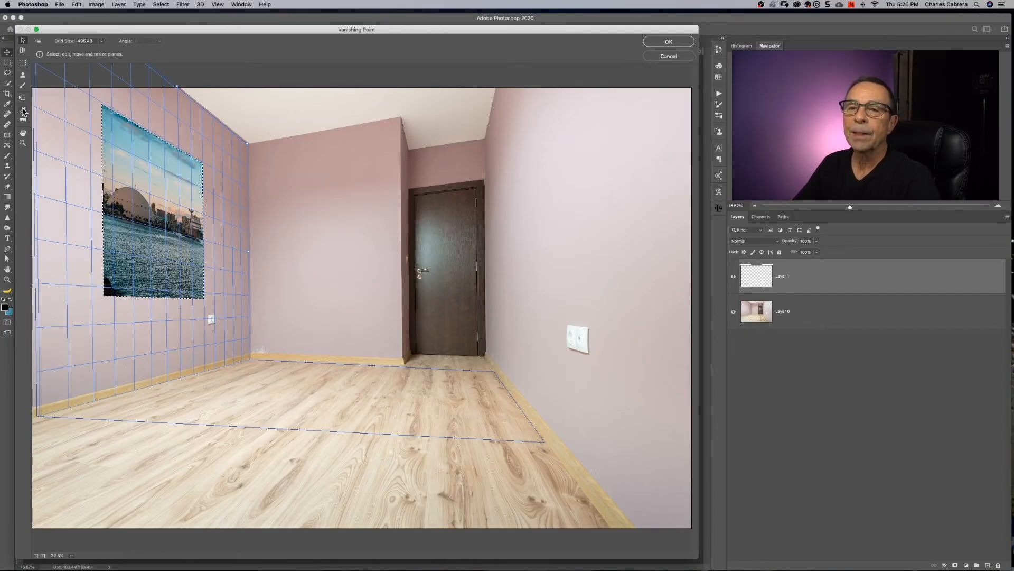
mouse_move(7, 104)
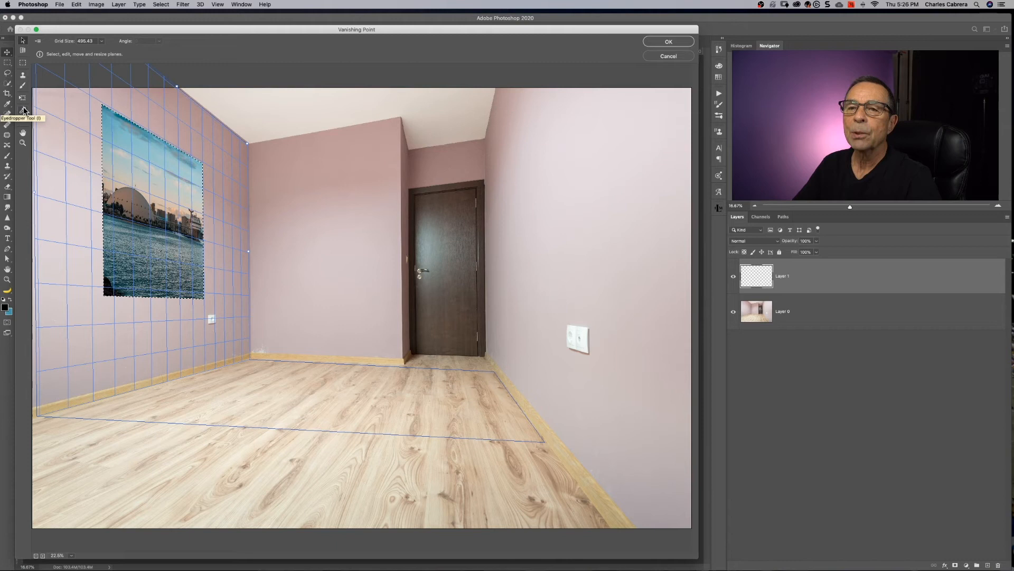
mouse_move(22, 76)
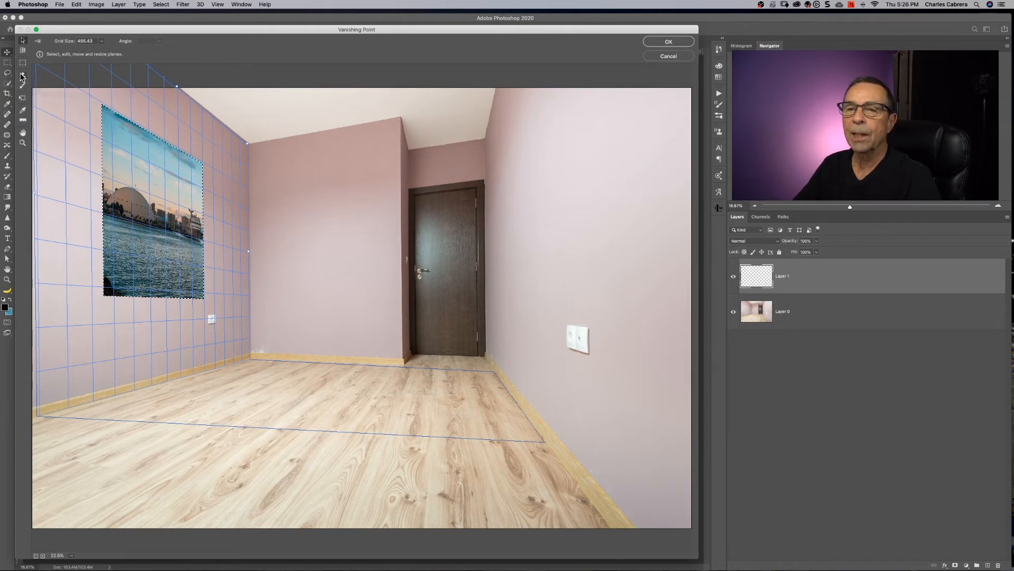
mouse_move(21, 73)
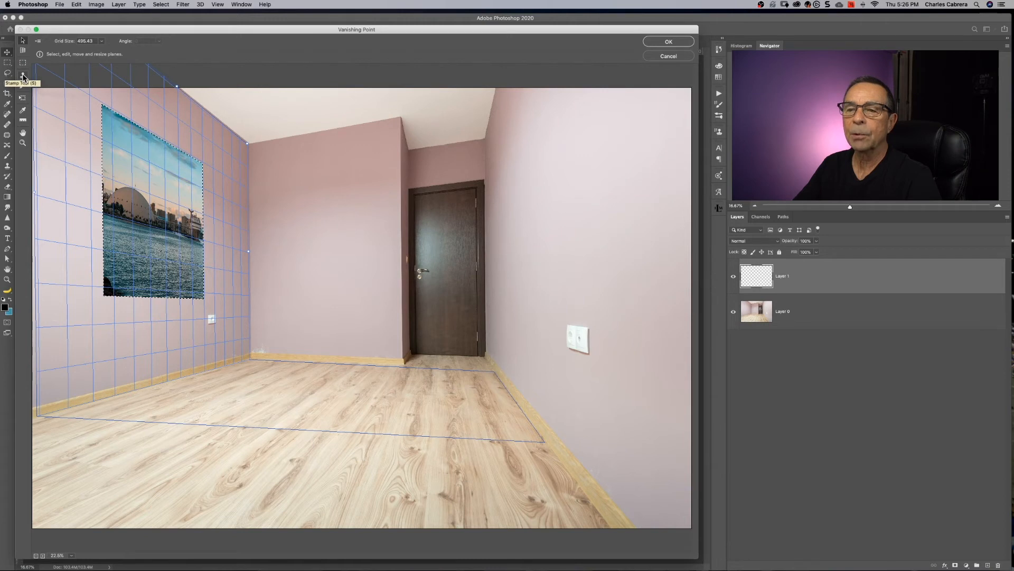
mouse_move(8, 109)
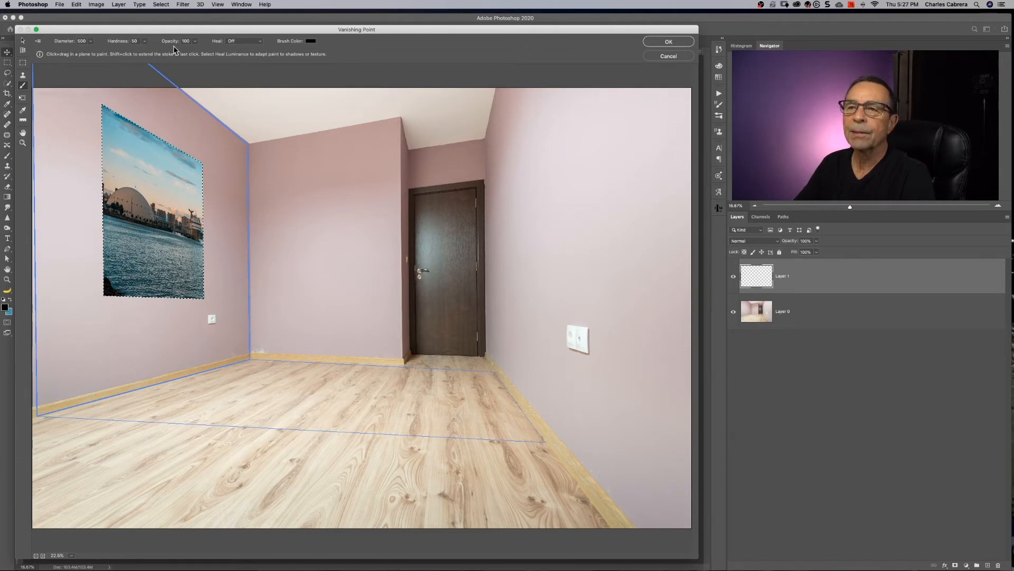
Step: Marquee the outlet below the picture and sample the pink wall colour with the Eyedropper
click(22, 51)
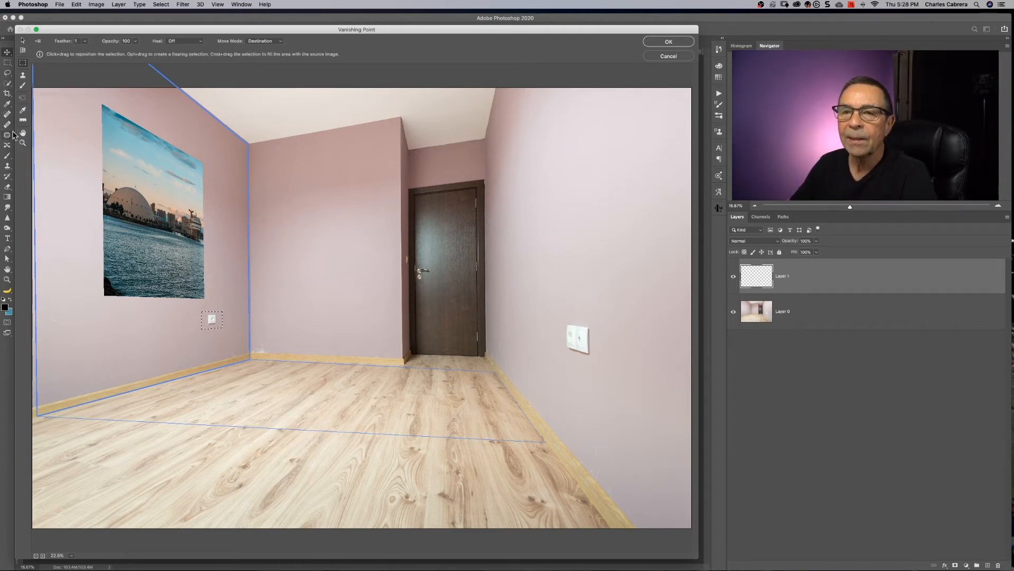
click(8, 98)
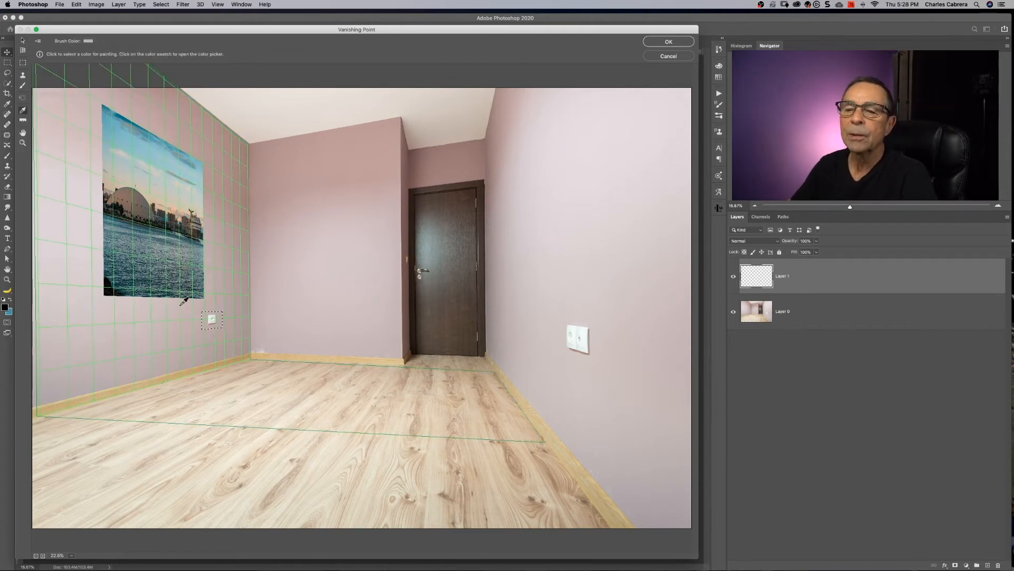
click(8, 96)
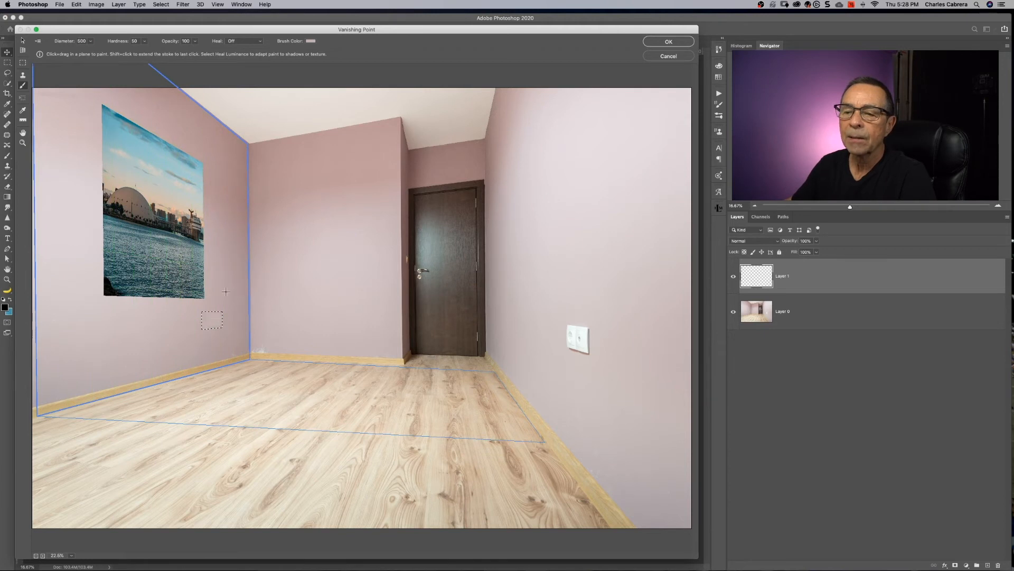
mouse_move(225, 272)
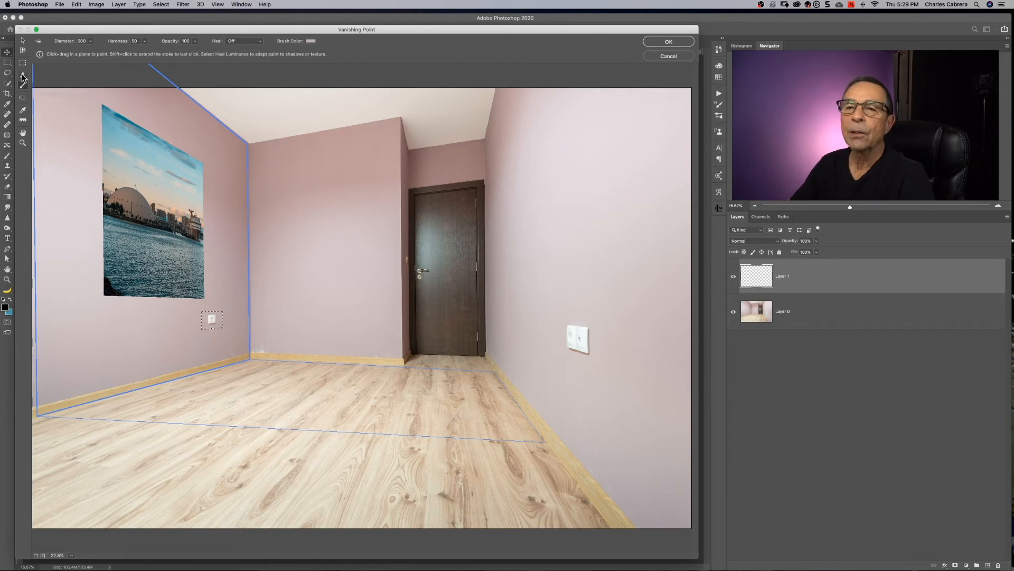
Step: Pick the Stamp tool and set its clone source on the left wall below the picture
click(22, 76)
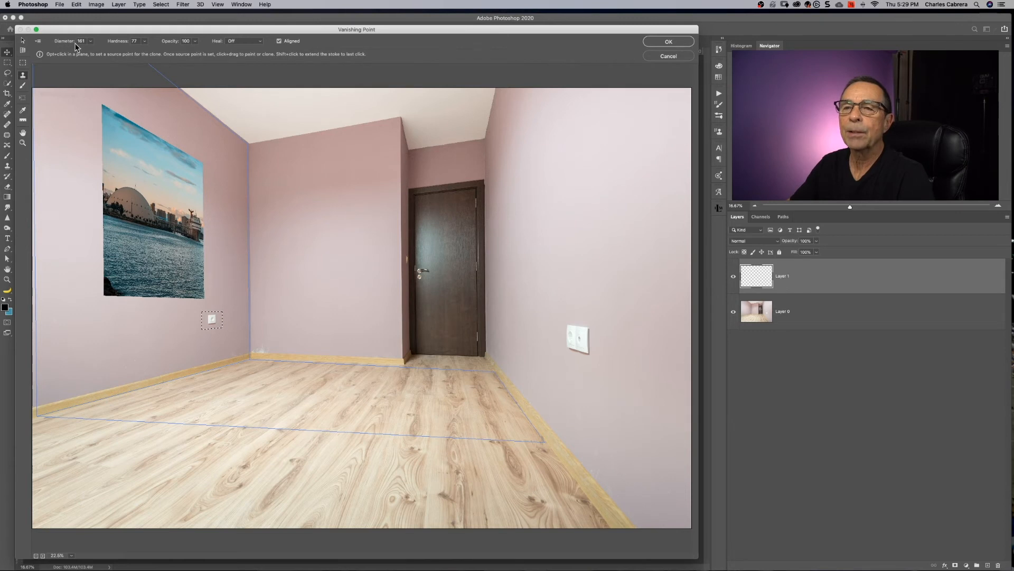
mouse_move(151, 44)
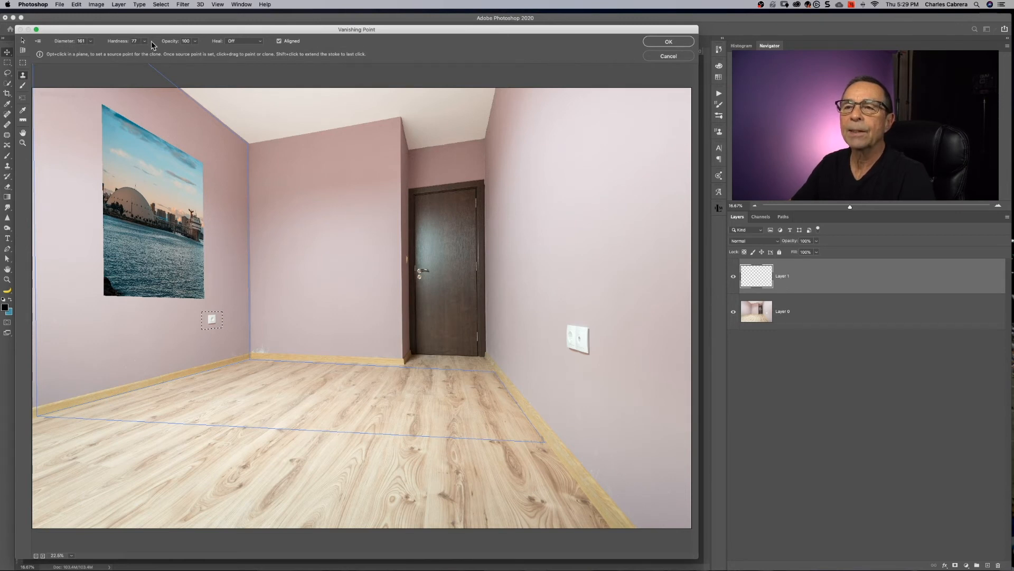
click(186, 325)
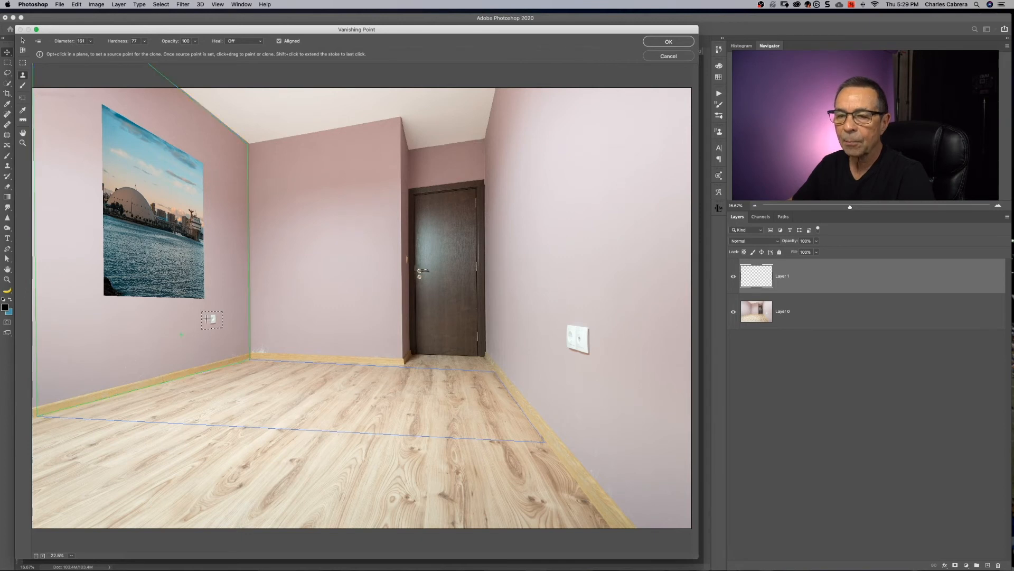
mouse_move(169, 348)
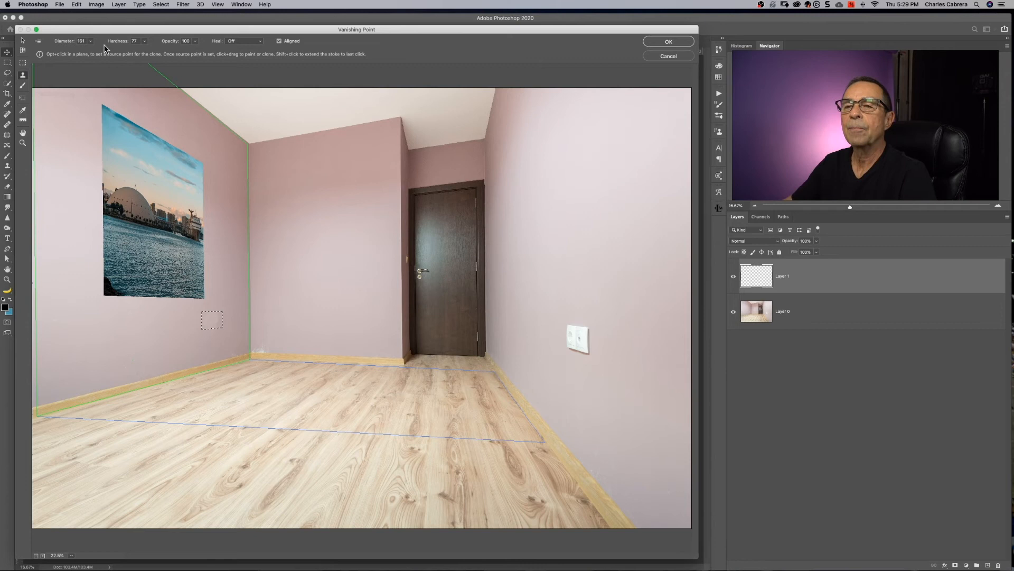
mouse_move(23, 76)
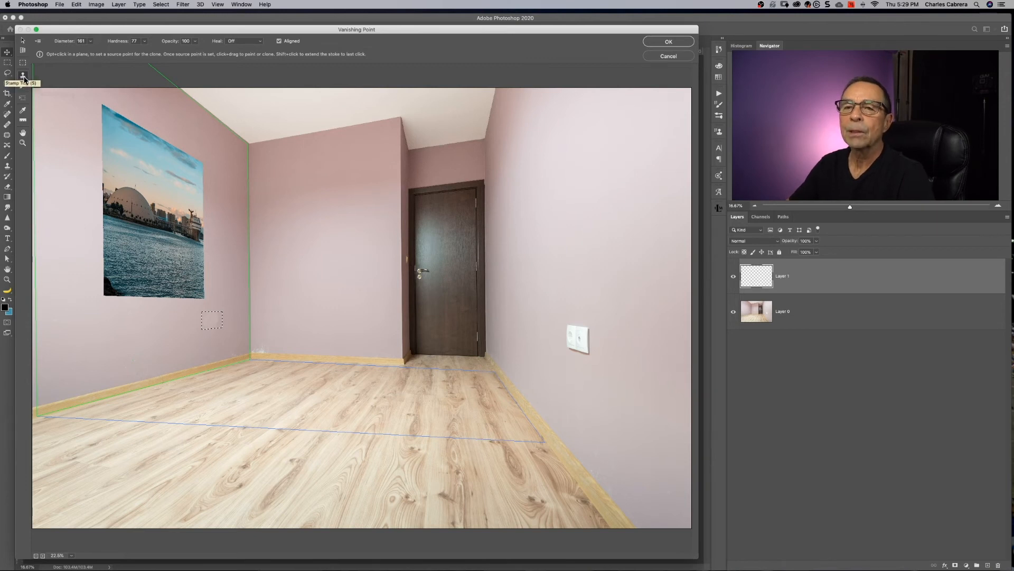
mouse_move(7, 103)
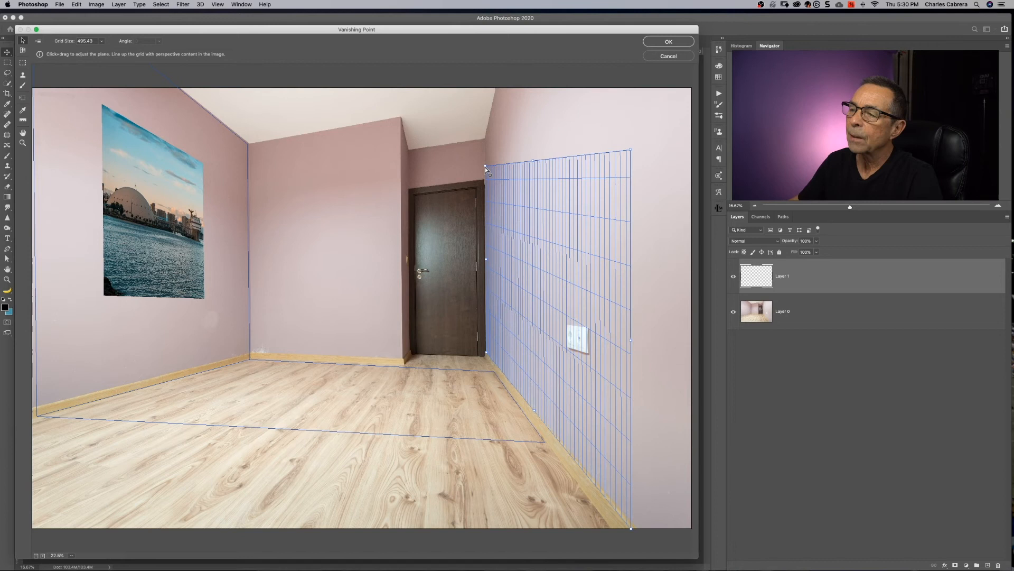
Step: Marquee the light switch on the right-wall plane and stamp wall texture over it
click(23, 64)
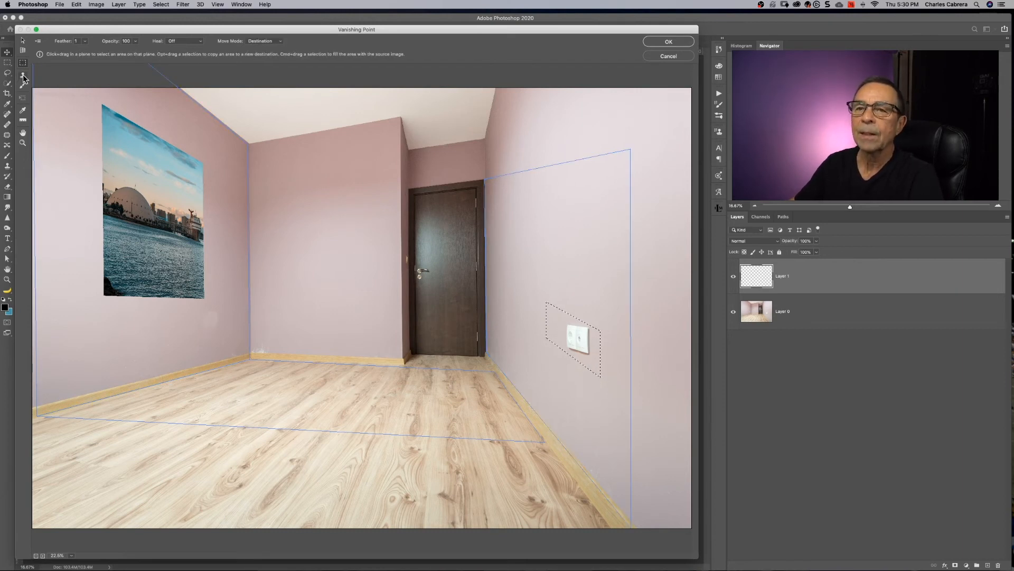
click(22, 74)
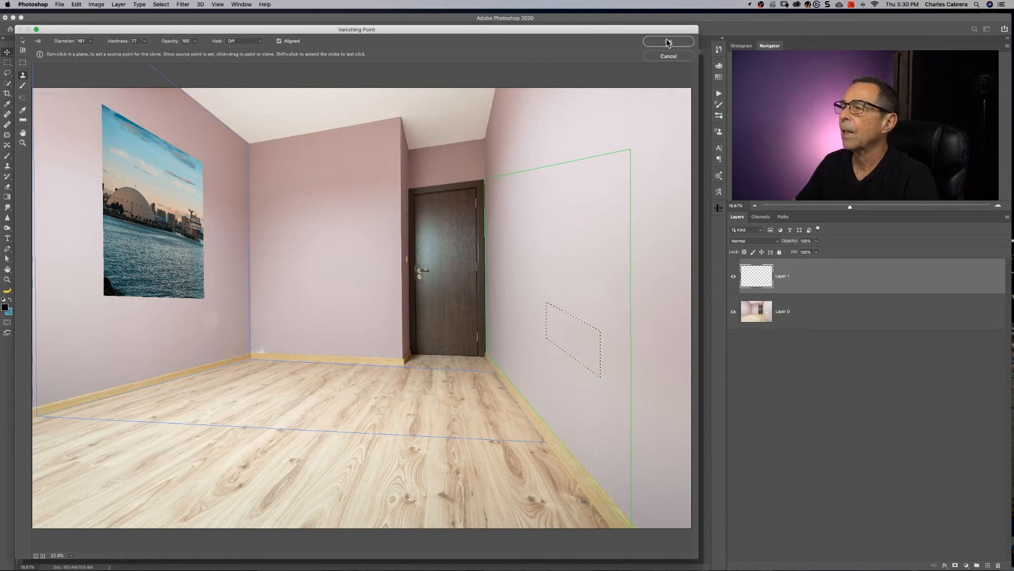
Step: Apply the Vanishing Point edits, add an empty layer, and return to RoomExample with the copied mountain-road image
click(667, 42)
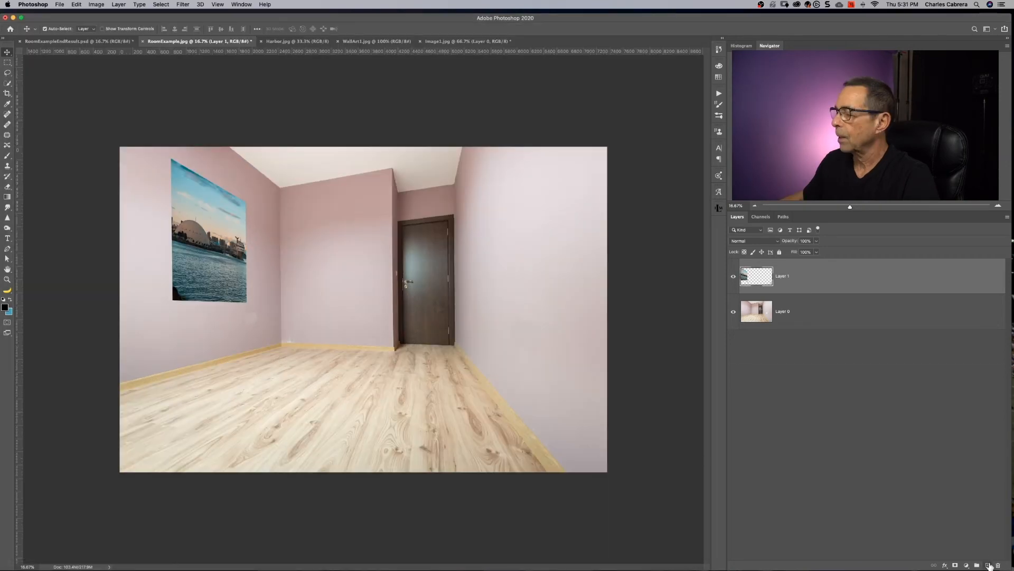
click(466, 41)
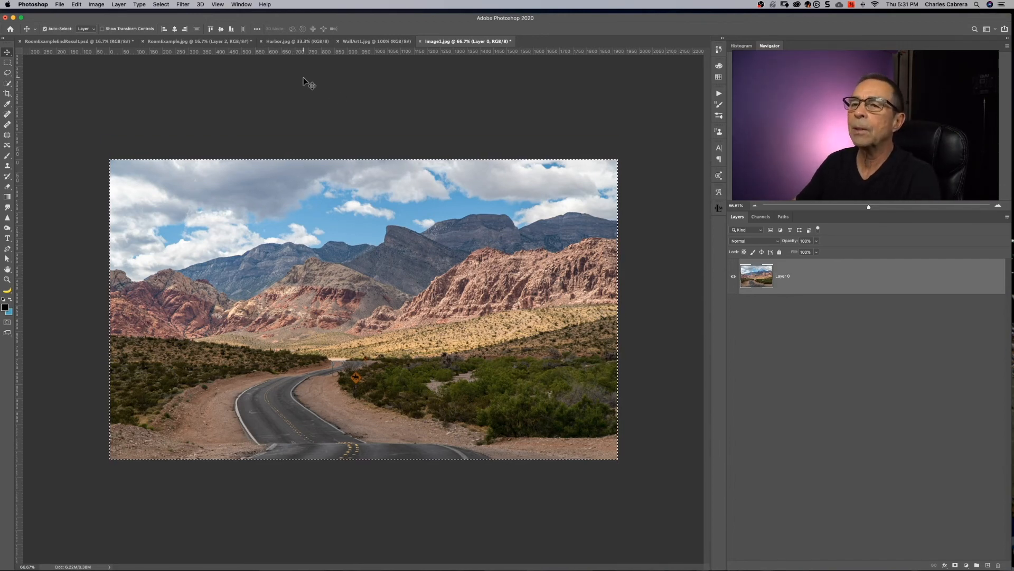
click(194, 42)
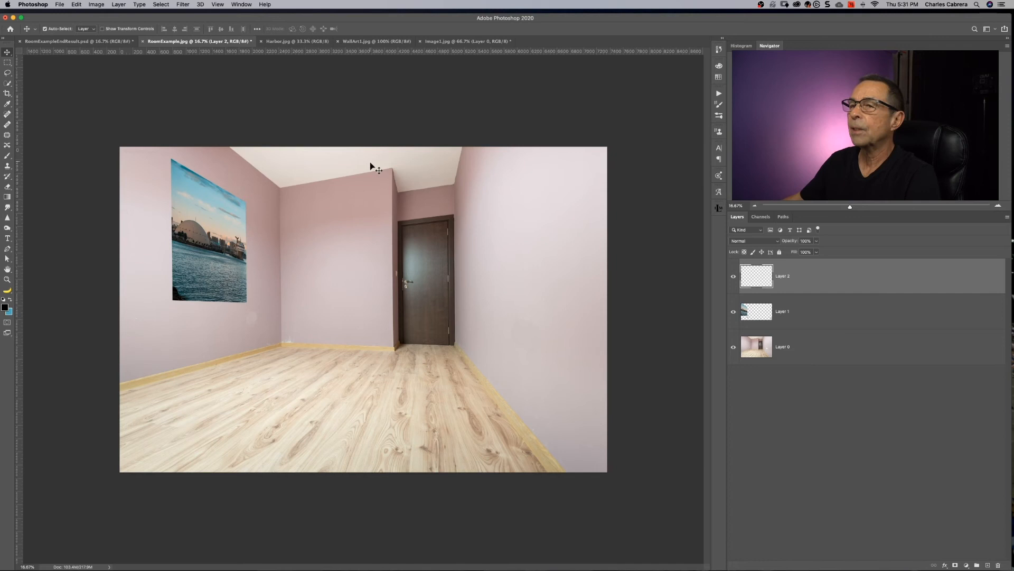
click(182, 5)
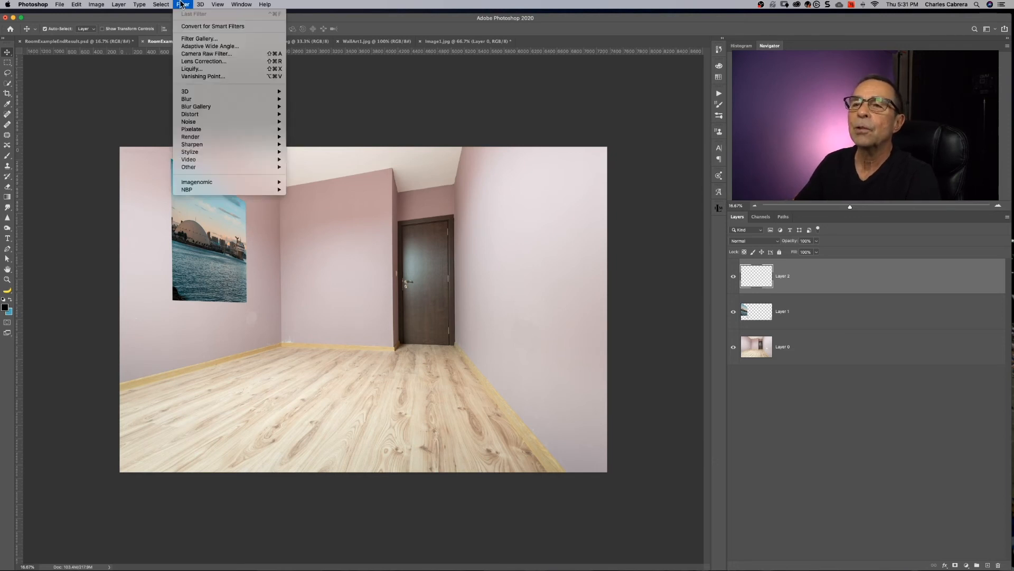
mouse_move(203, 76)
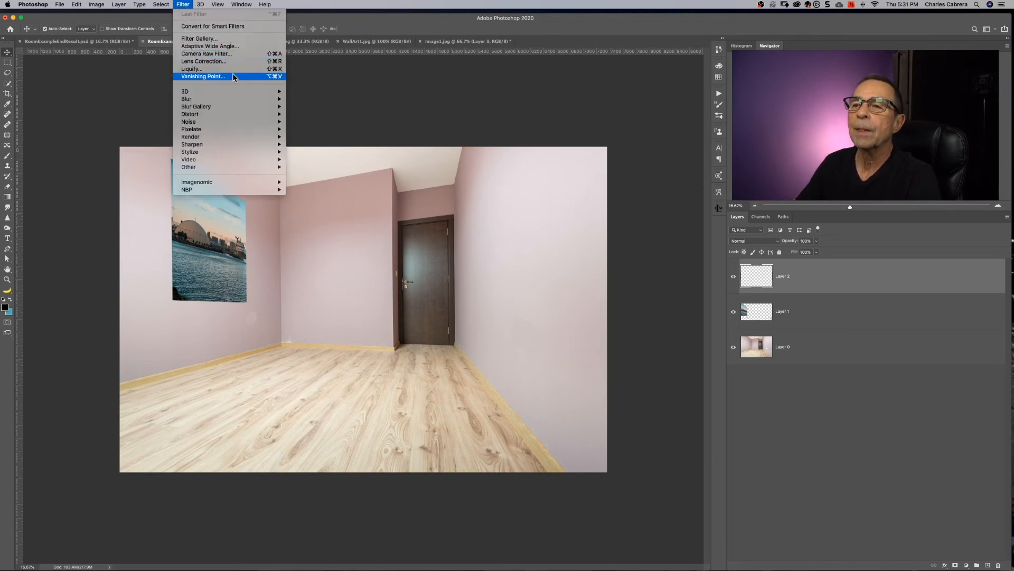
Step: Paste the mountain-road picture onto the right-wall plane, scale it to fit, and apply it
click(203, 76)
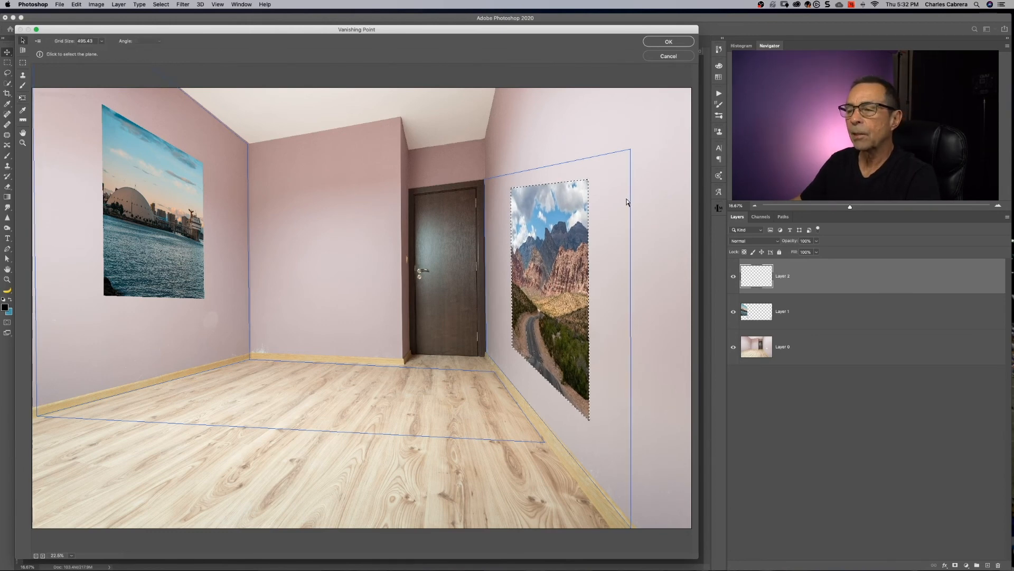
click(668, 42)
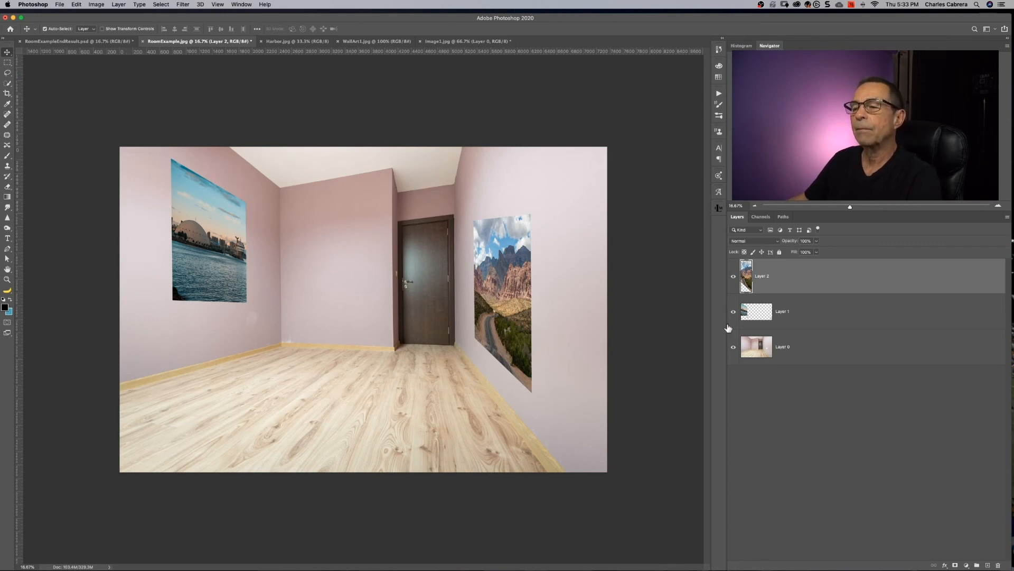
Step: Create empty Layer 3 above the mountain-road layer for the door copy
click(955, 564)
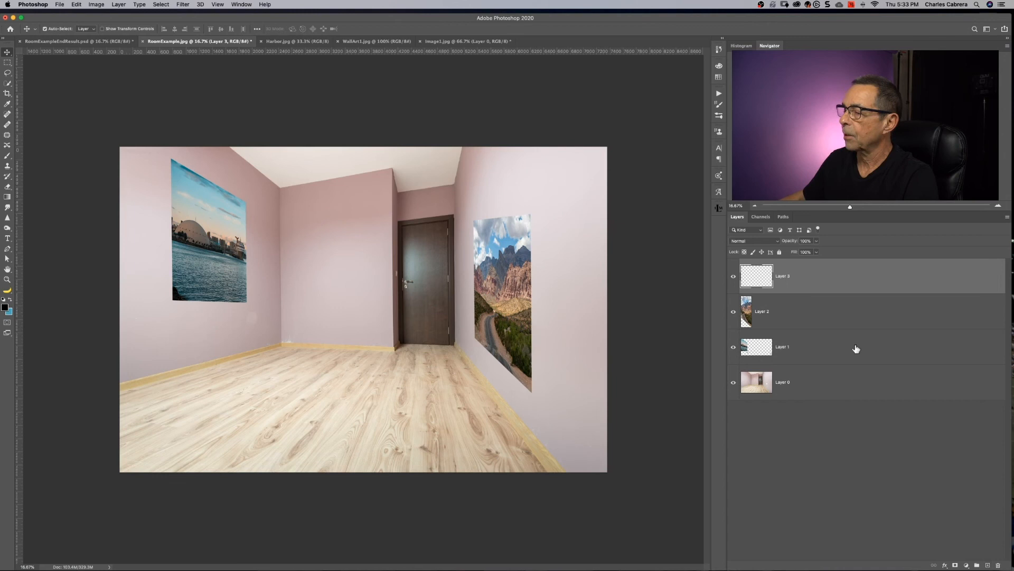
mouse_move(615, 229)
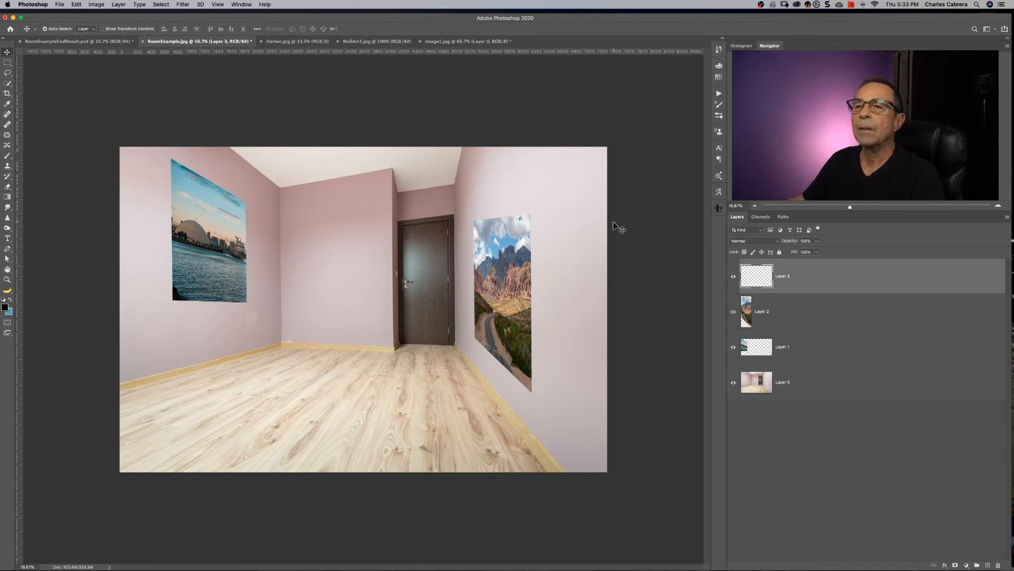
click(183, 4)
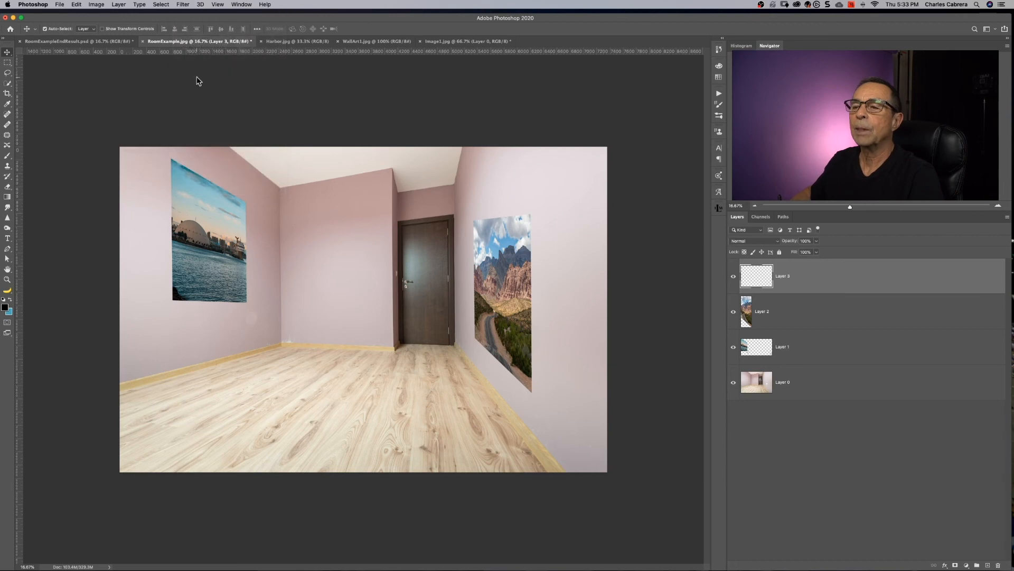
Step: In Vanishing Point, marquee the door on the back-wall plane and Option-drag a copy to the left
click(183, 4)
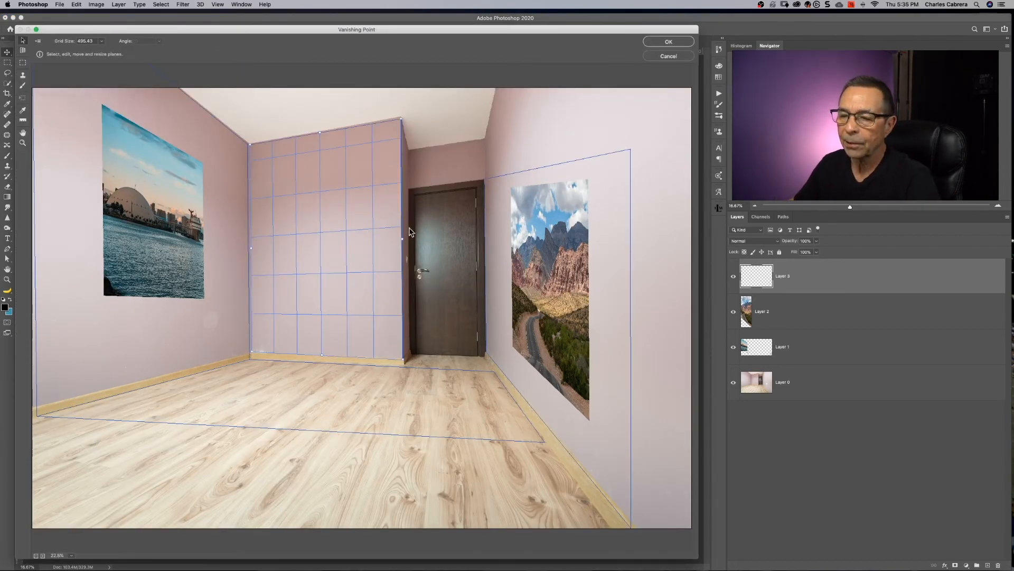
mouse_move(307, 115)
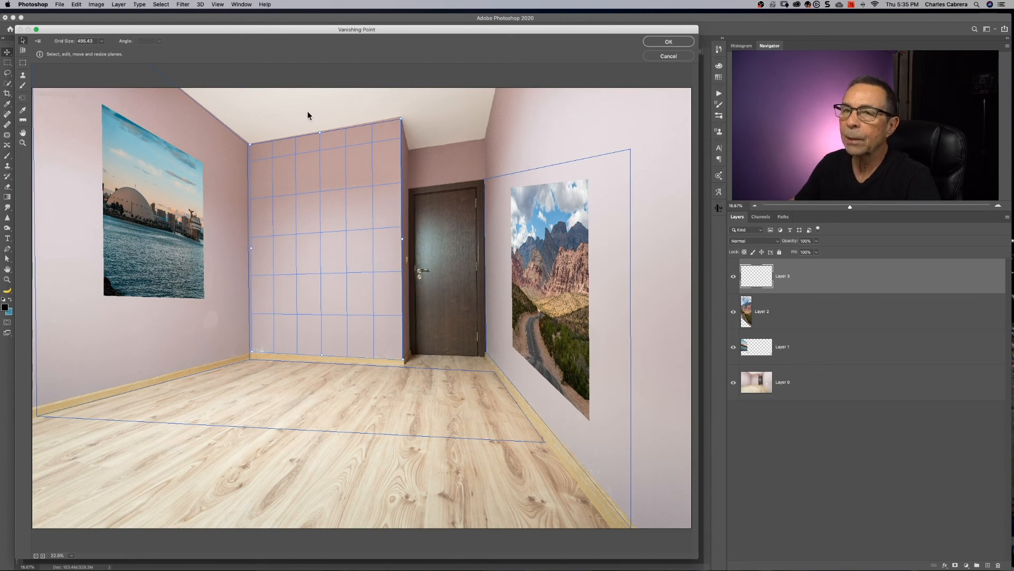
click(22, 62)
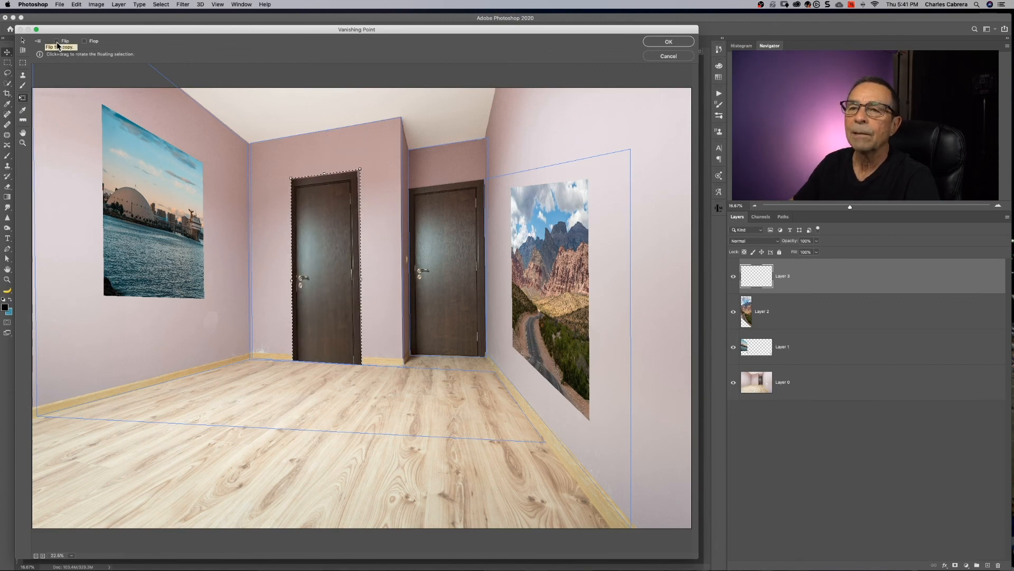
Step: Toggle Flip and Flop on the floating door copy, leaving it mirrored horizontally
click(58, 42)
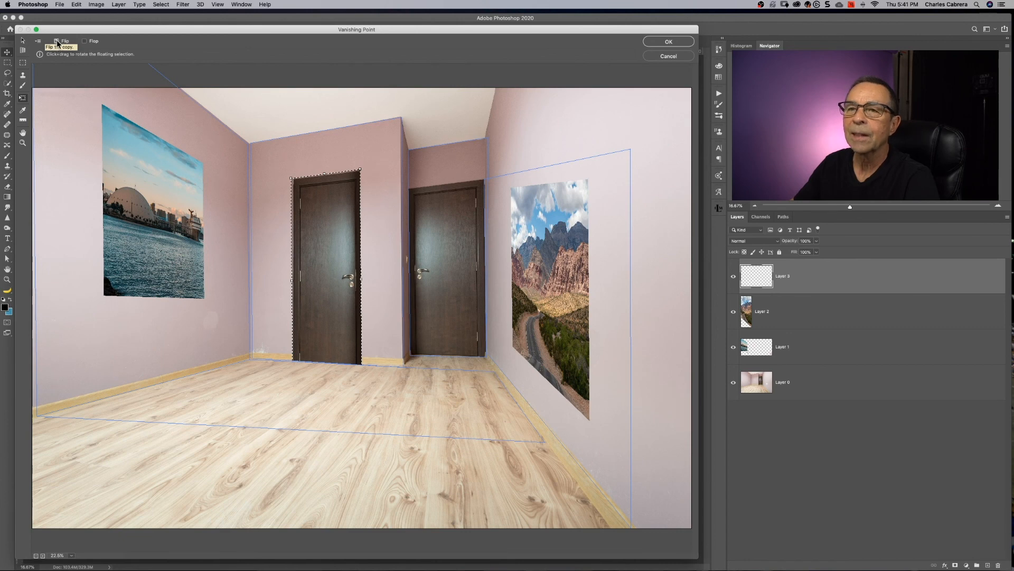
click(84, 41)
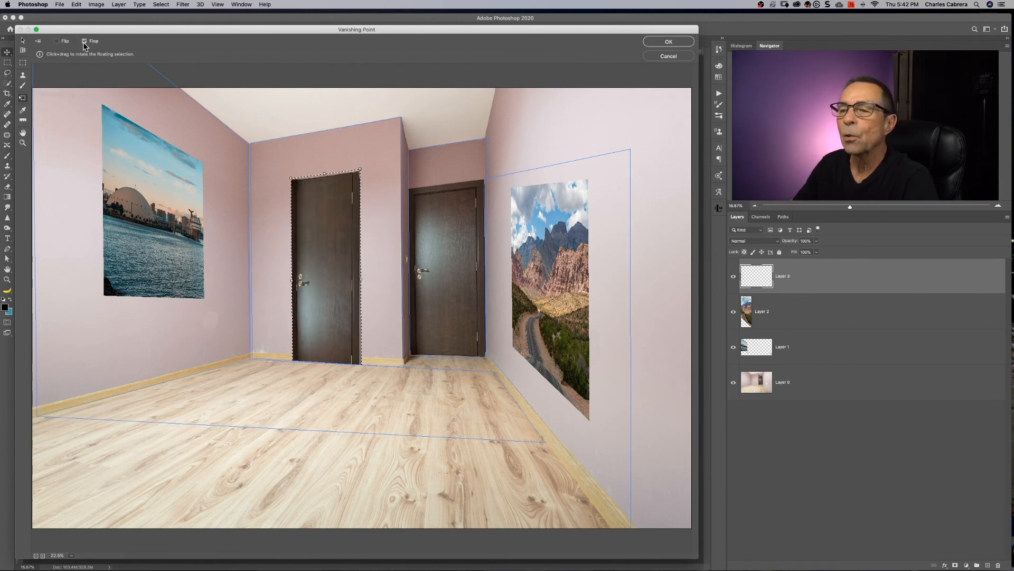
click(83, 41)
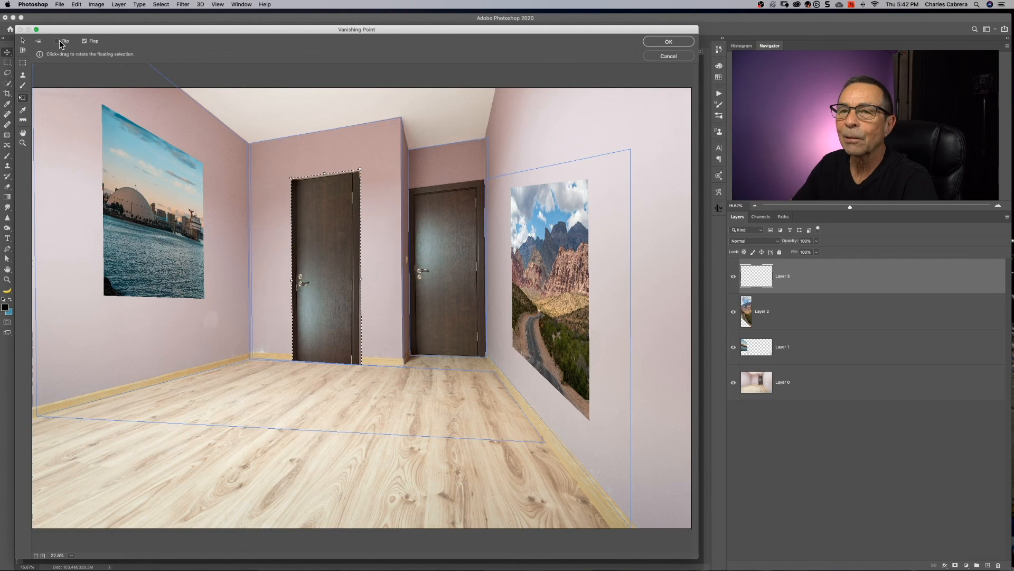
click(56, 41)
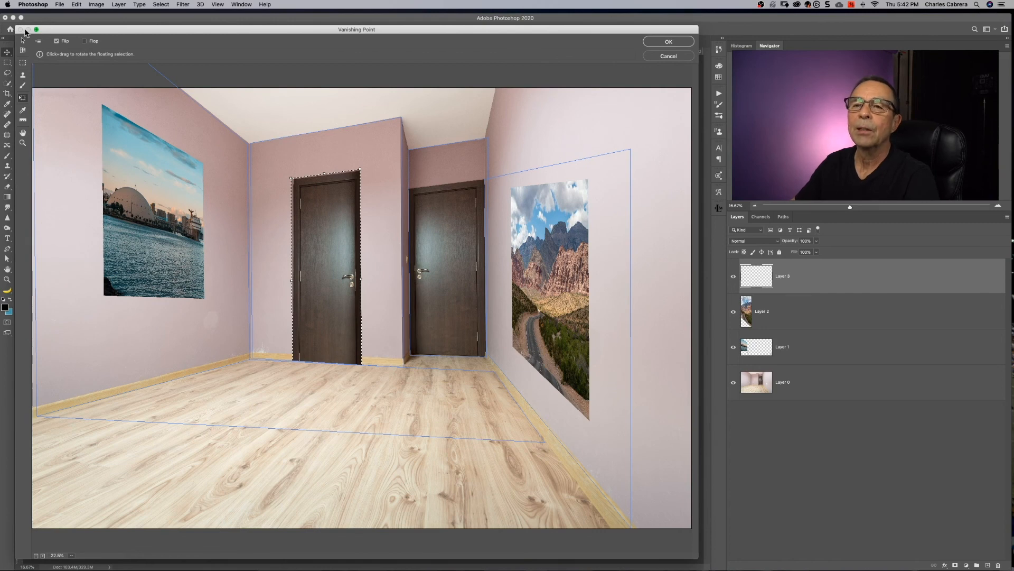
mouse_move(120, 145)
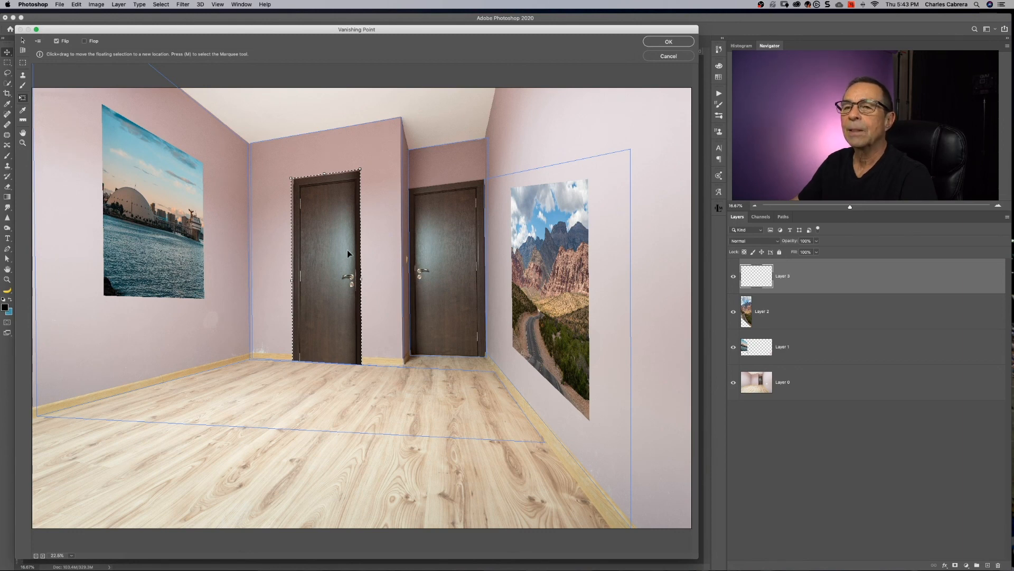
mouse_move(649, 101)
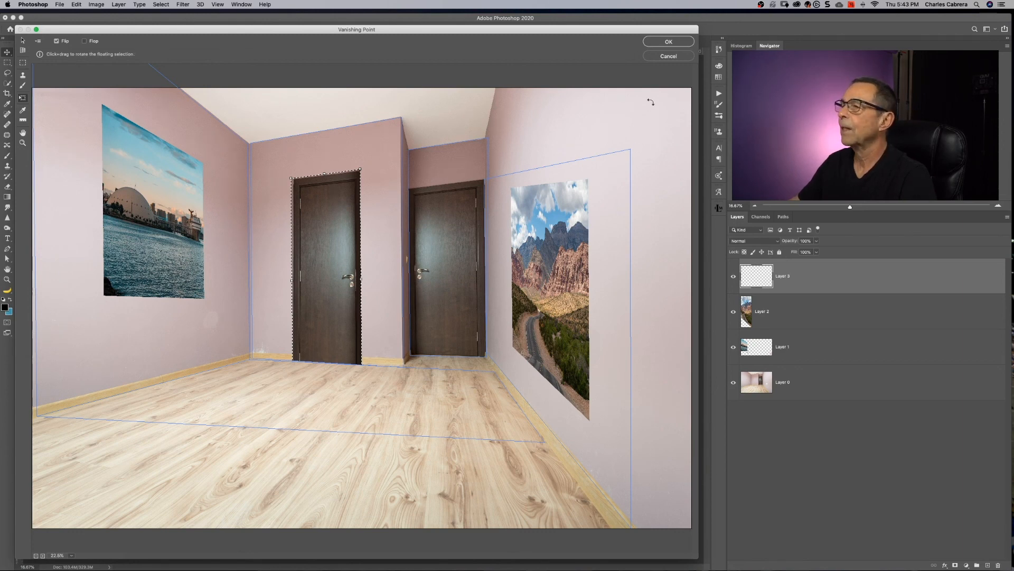